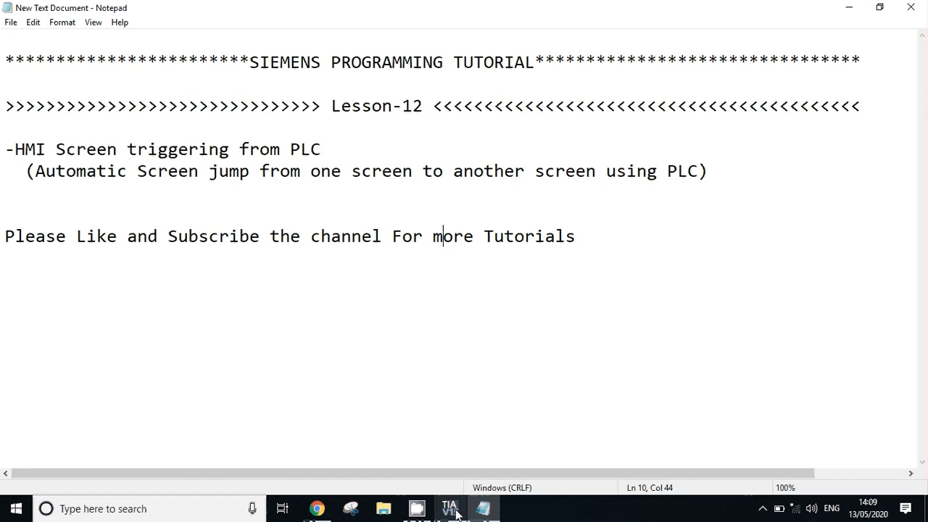
# Return to the TIA Portal project and locate the HMI_1 KTP700 Basic PN device in the project tree
pyautogui.click(449, 508)
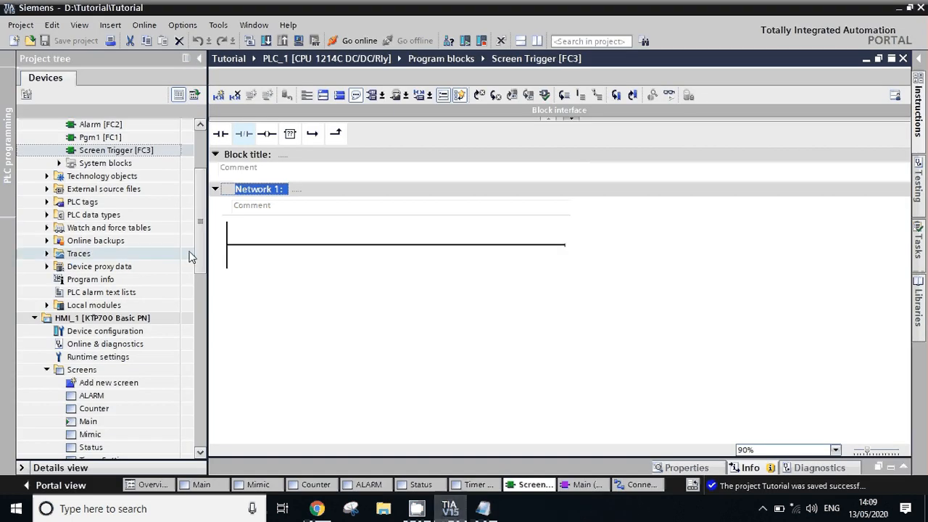
pyautogui.scroll(-3)
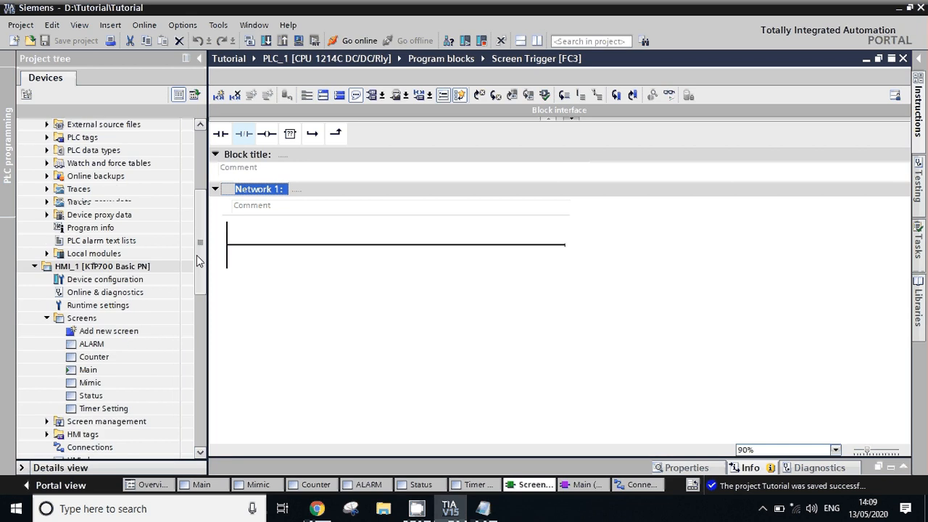
pyautogui.scroll(-3)
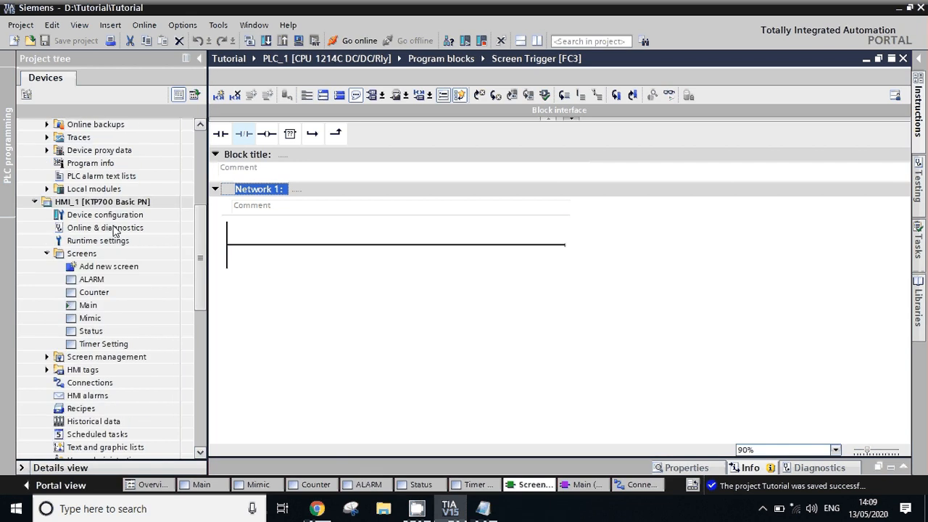
pyautogui.click(101, 201)
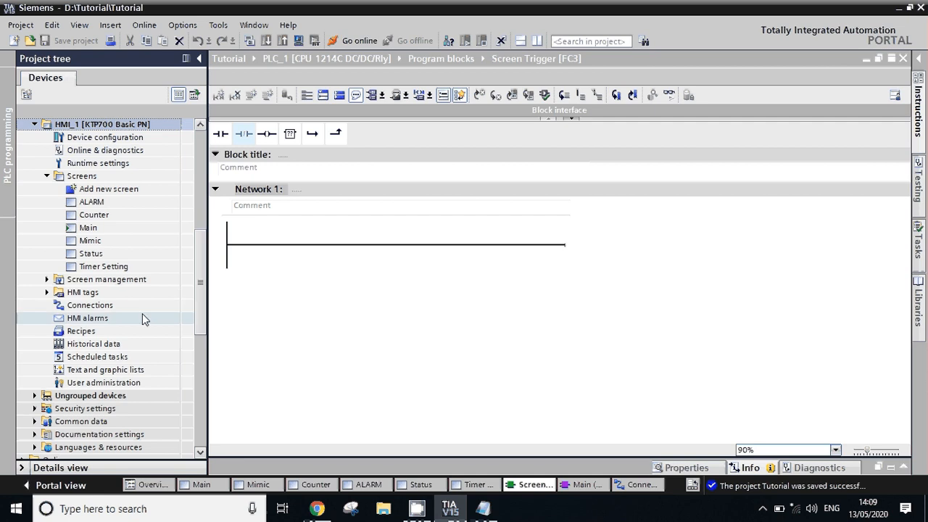
pyautogui.click(90, 304)
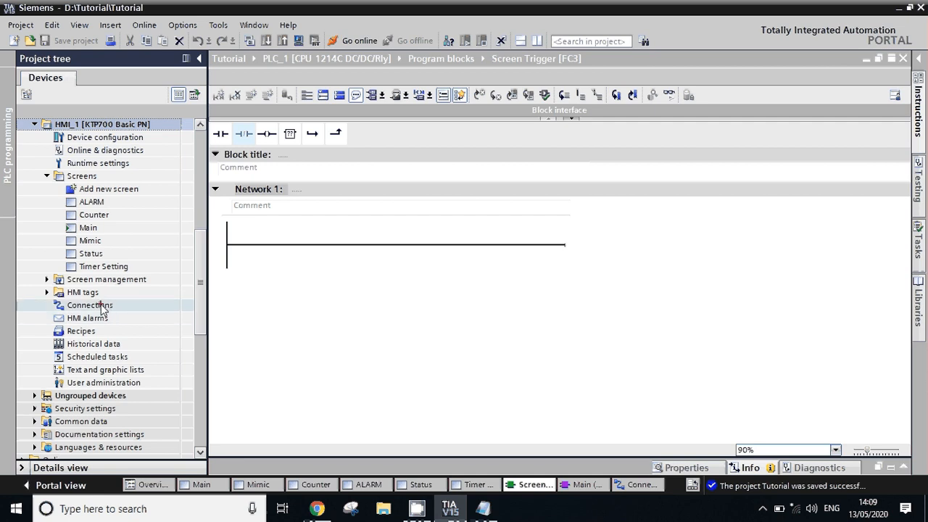
pyautogui.click(90, 305)
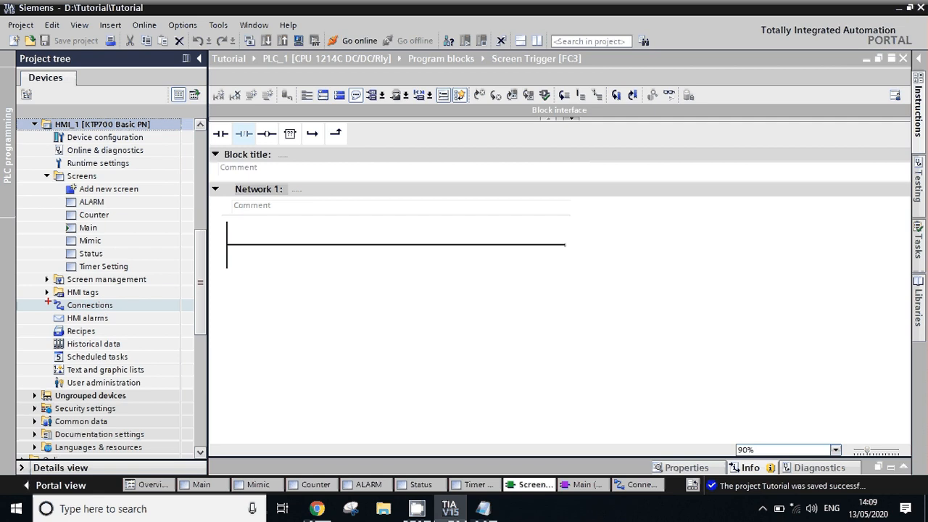
pyautogui.click(90, 305)
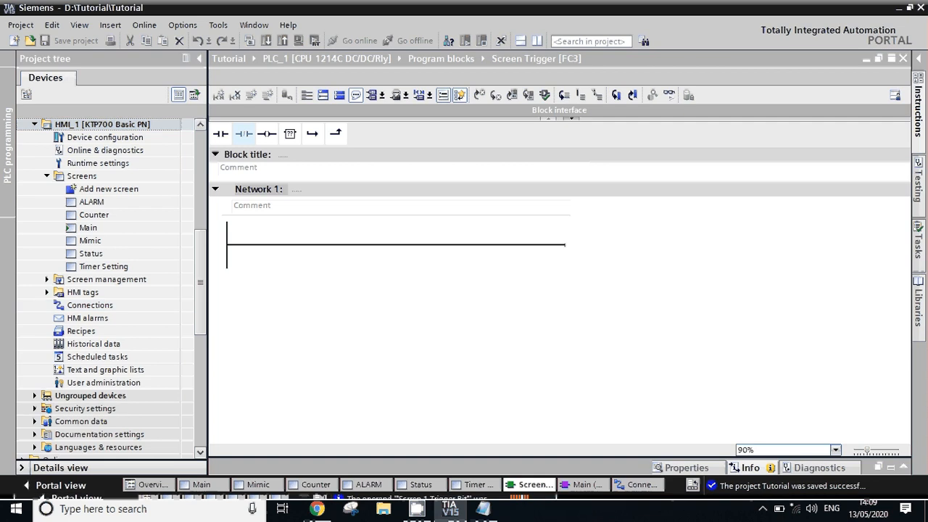
# In the HMI connection's Area pointer settings, activate Job mailbox with absolute access
pyautogui.click(90, 304)
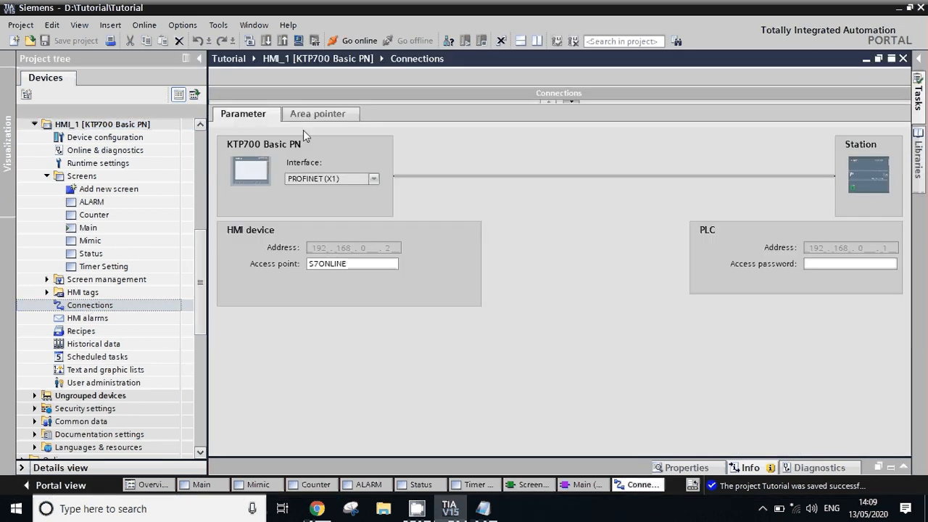
pyautogui.click(316, 113)
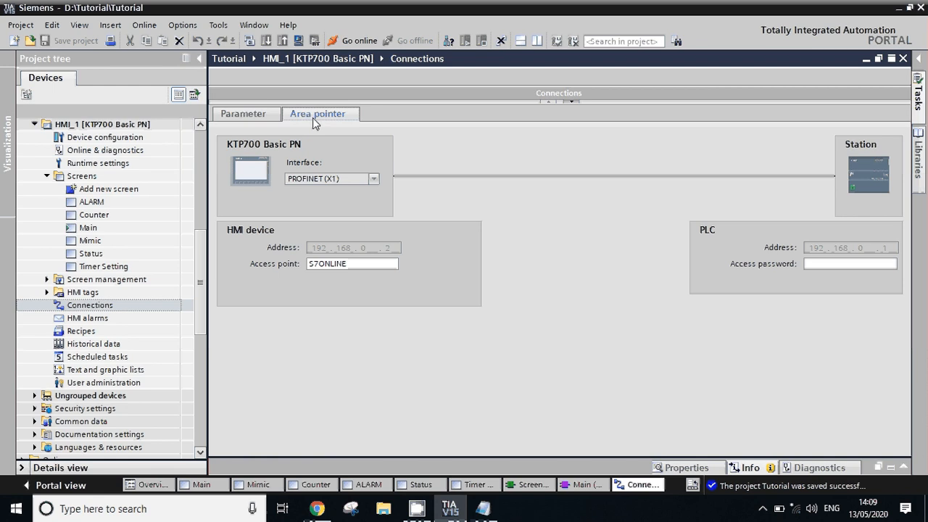
pyautogui.click(316, 113)
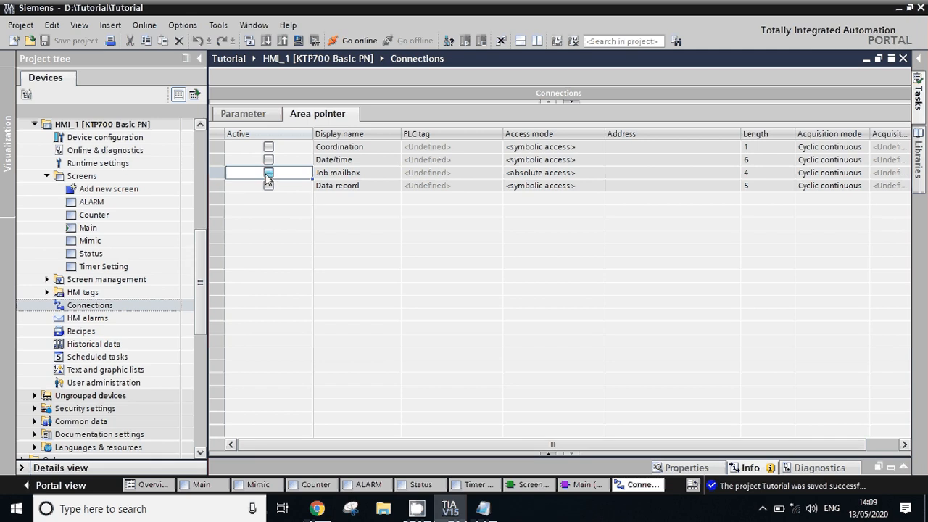
pyautogui.click(267, 171)
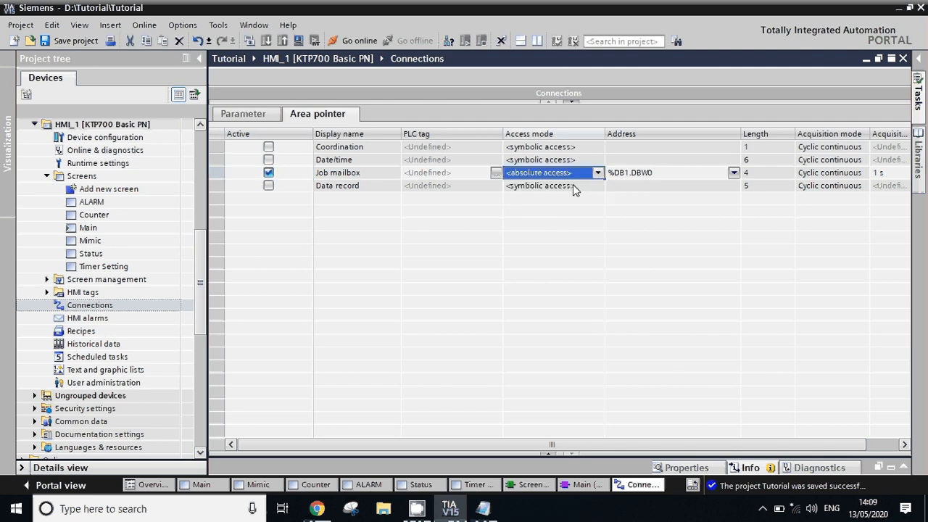
pyautogui.click(597, 172)
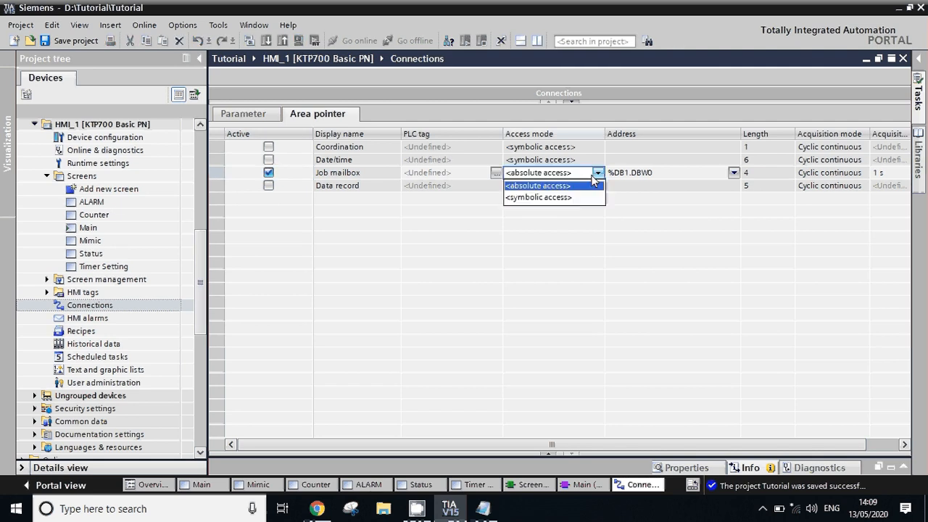
pyautogui.click(538, 198)
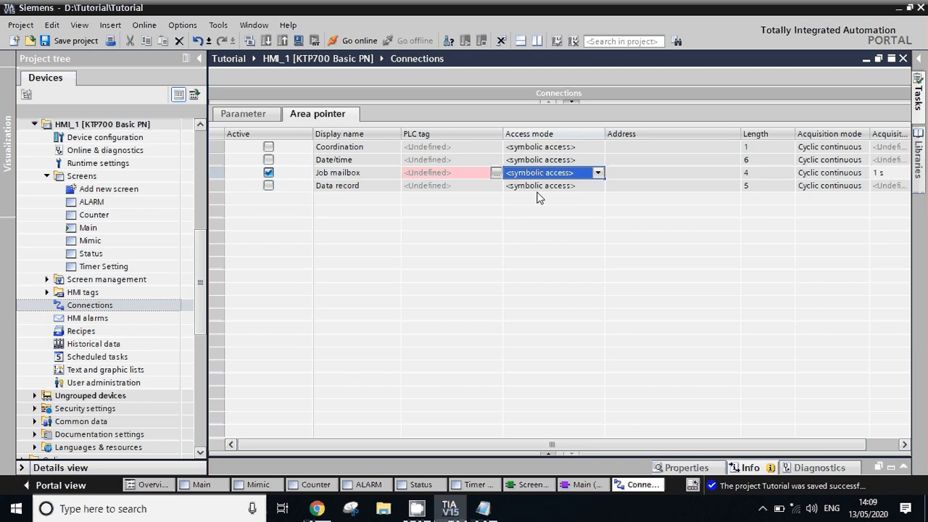
pyautogui.click(598, 173)
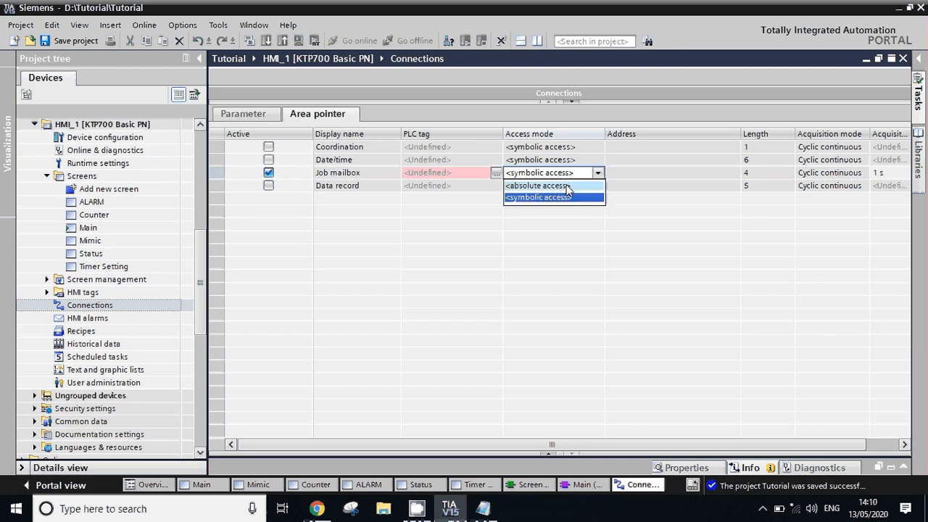
pyautogui.click(536, 186)
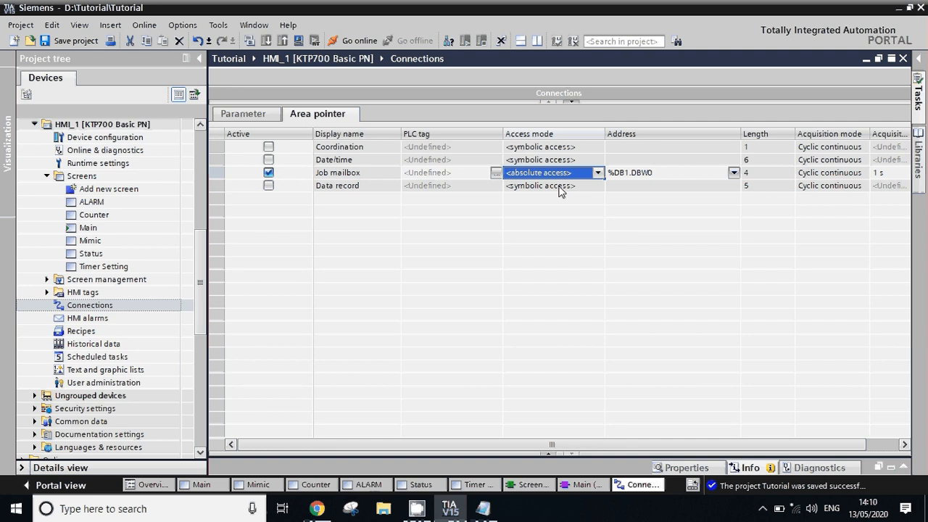
# Set the Job mailbox address to memory word %MW100
pyautogui.click(667, 172)
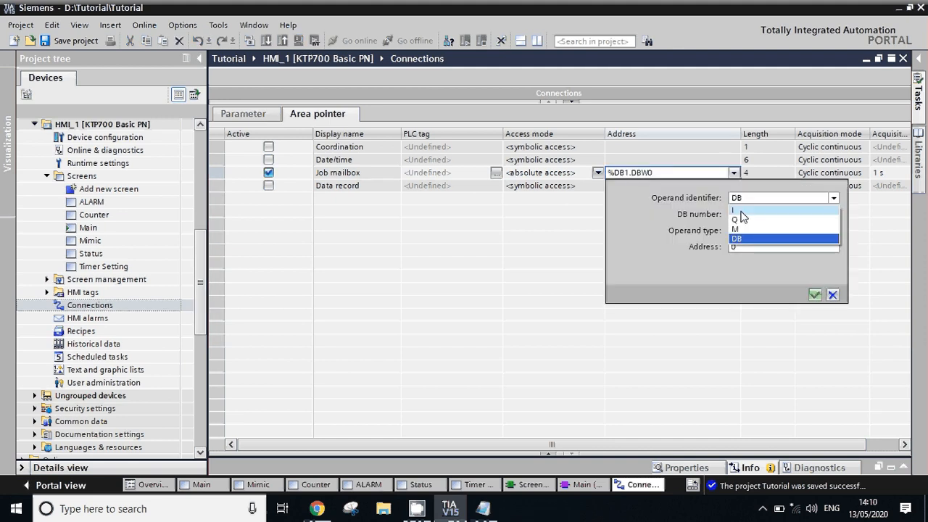
pyautogui.click(737, 229)
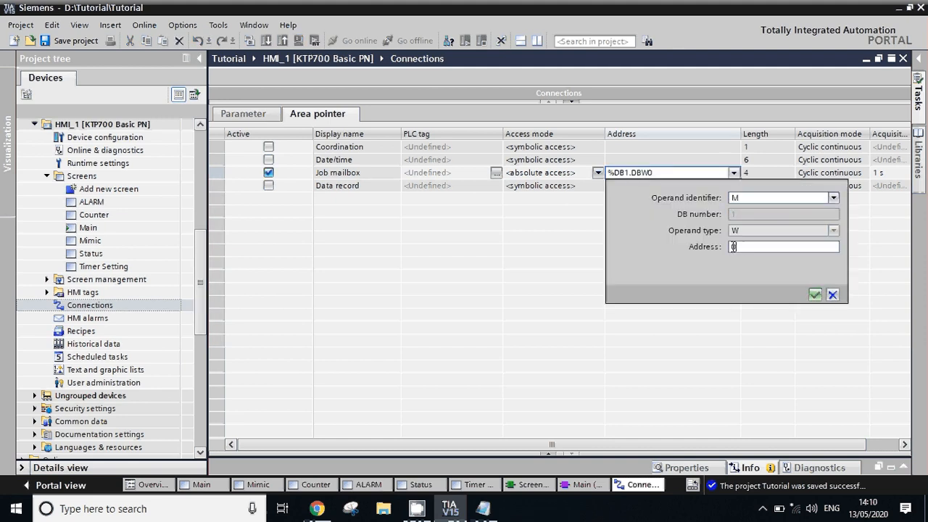
pyautogui.click(815, 294)
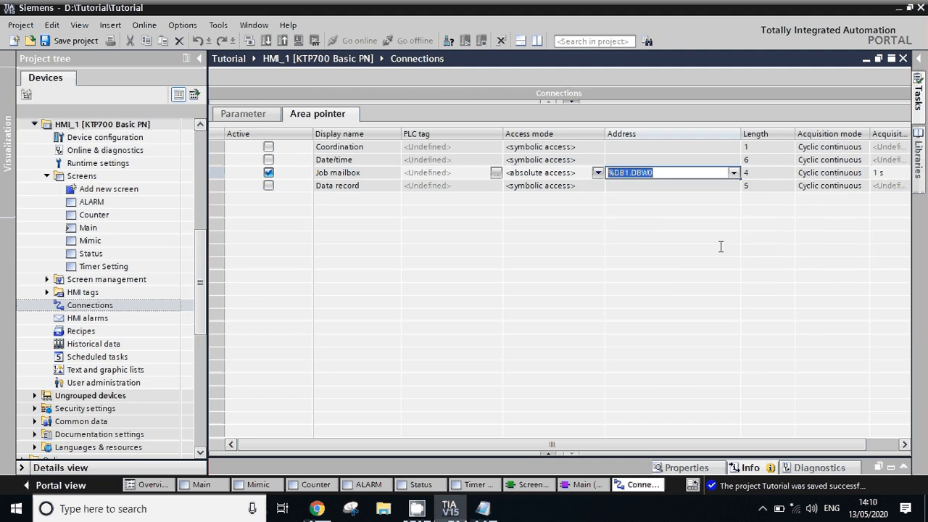
pyautogui.write('%MW100')
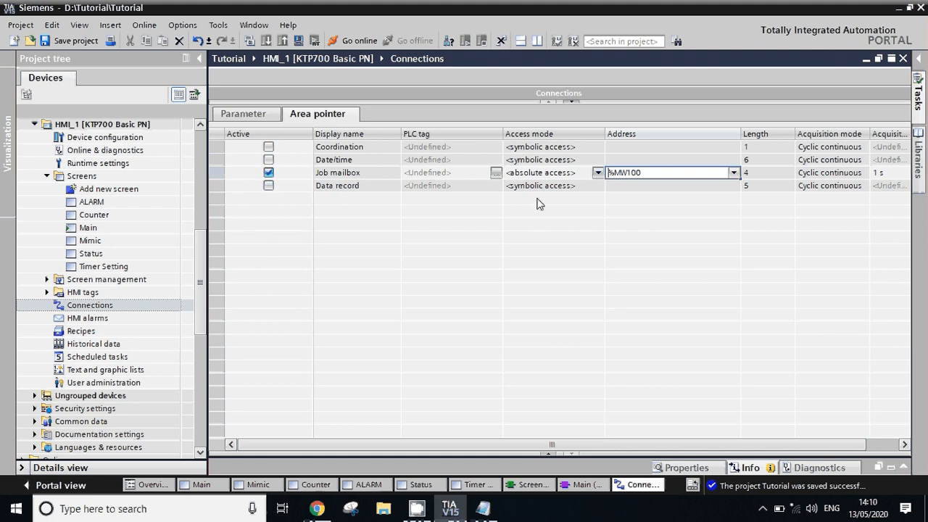
pyautogui.moveTo(529, 183)
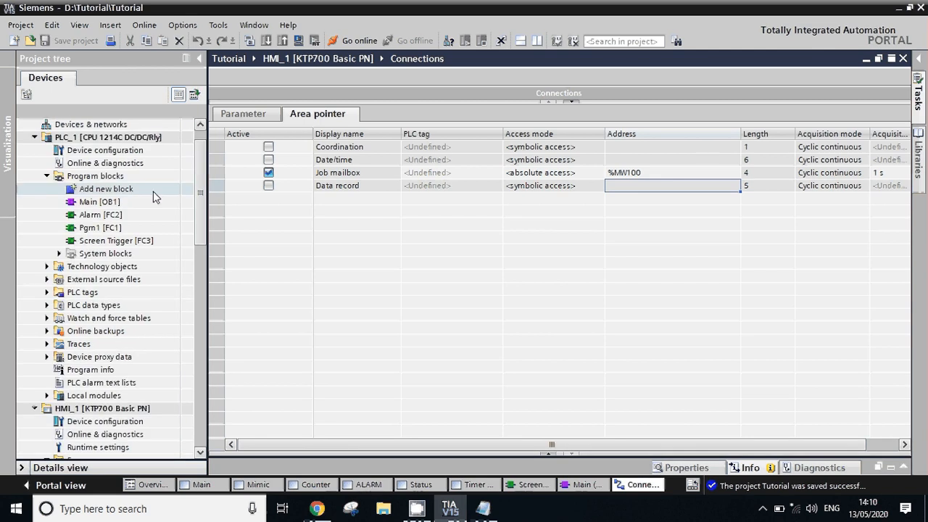
# In Screen Trigger FC3 network 1, place a rising-edge contact on Screen 1 Trigger Bit (%M1.3)
pyautogui.click(116, 241)
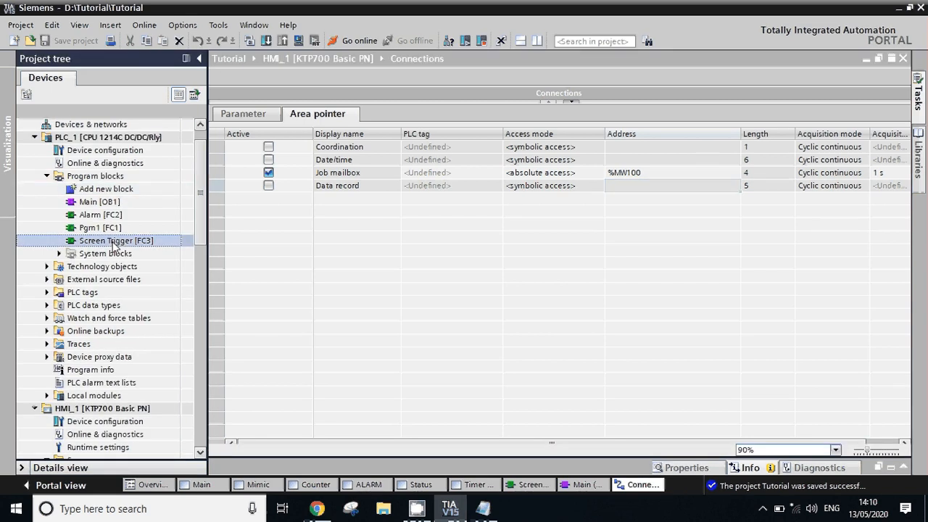
pyautogui.doubleClick(116, 241)
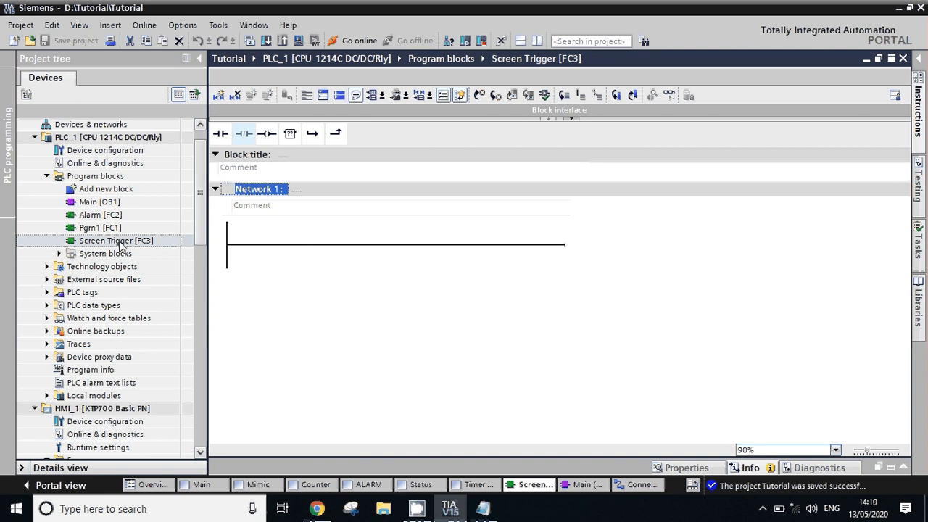
pyautogui.moveTo(108, 244)
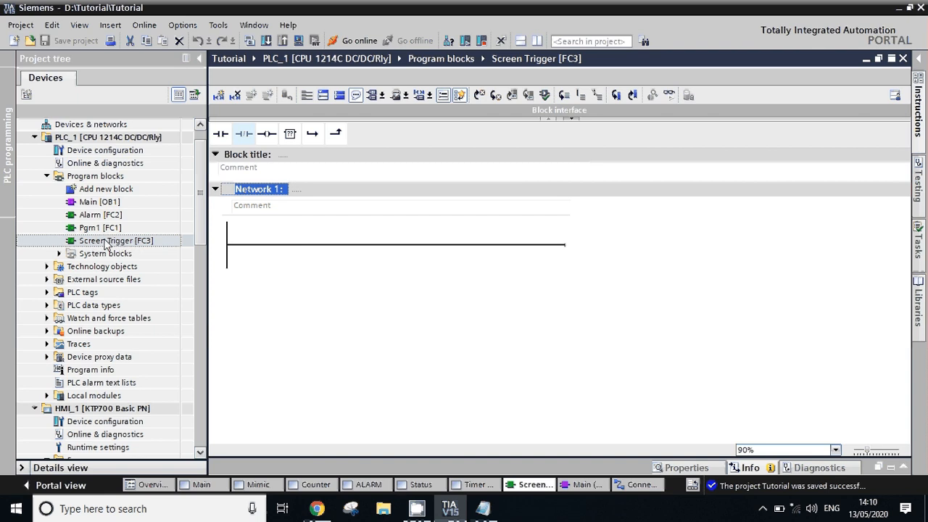
pyautogui.click(100, 214)
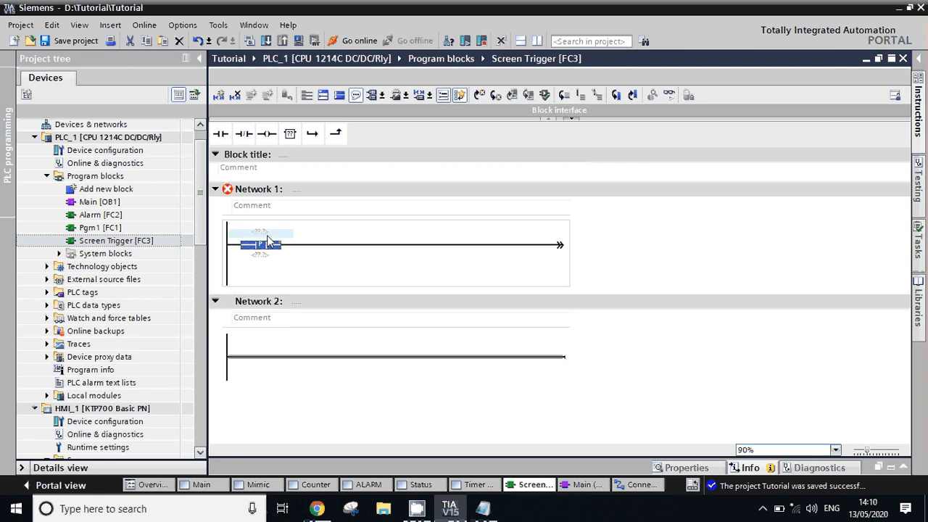
pyautogui.write('sd')
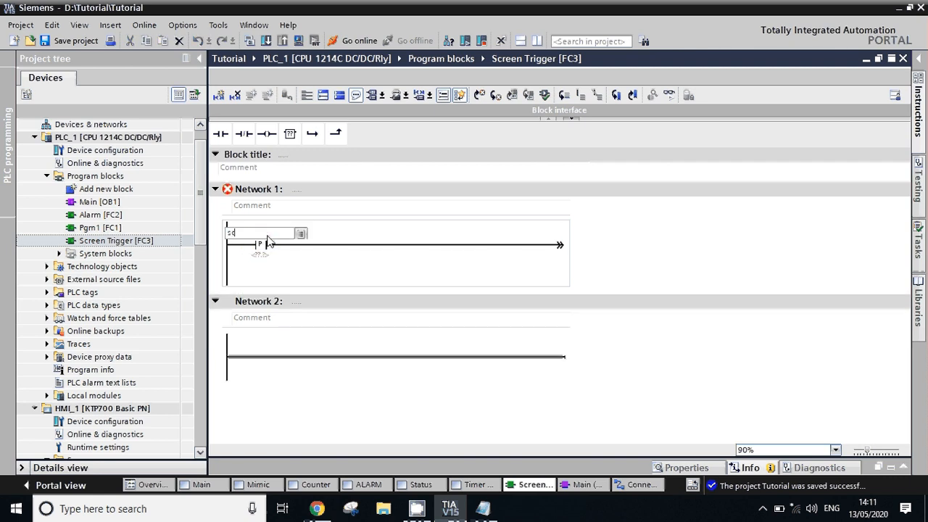
pyautogui.write('scr')
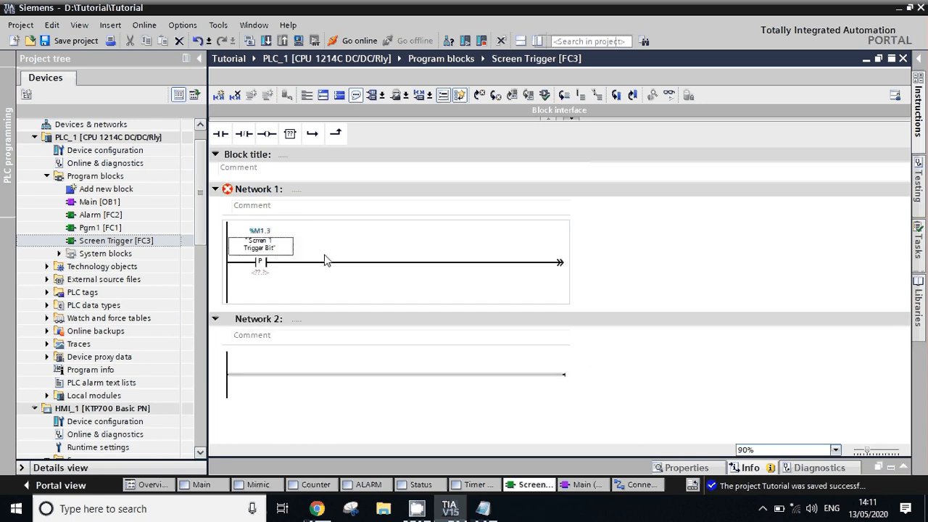
pyautogui.moveTo(332, 258)
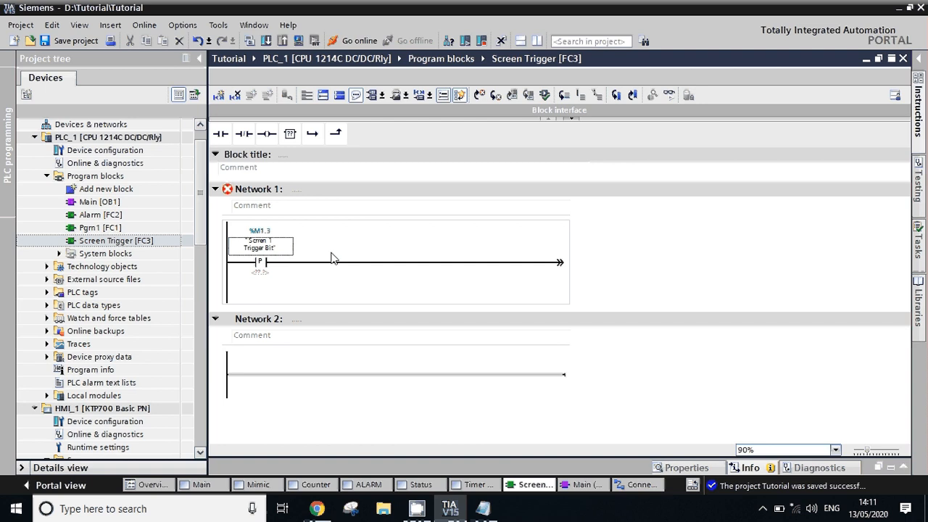
pyautogui.click(260, 244)
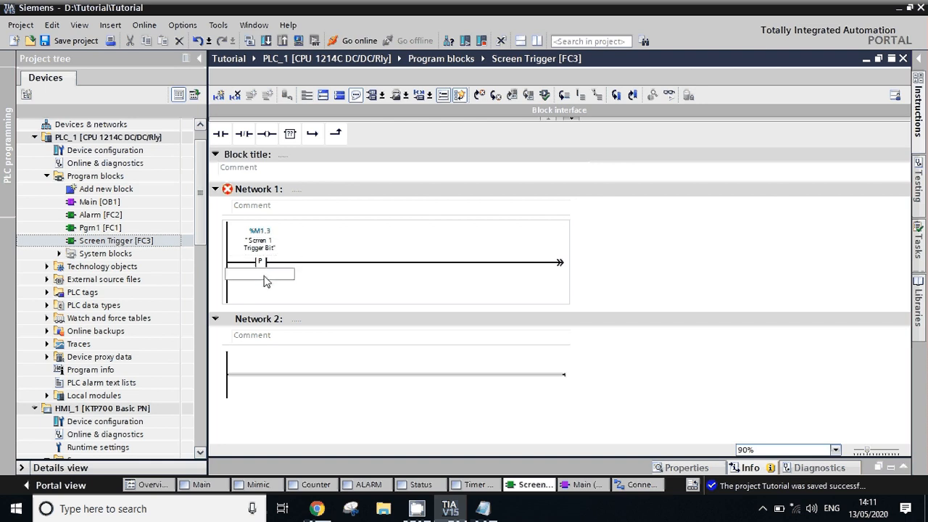
# Assign puls1 (%M1.4) as the edge contact's pulse memory bit
pyautogui.write('puls1"')
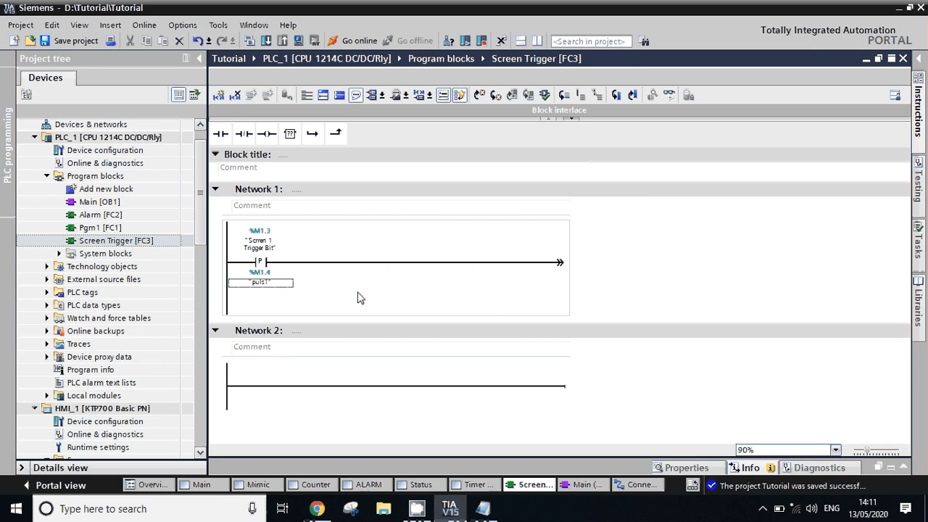
pyautogui.click(258, 243)
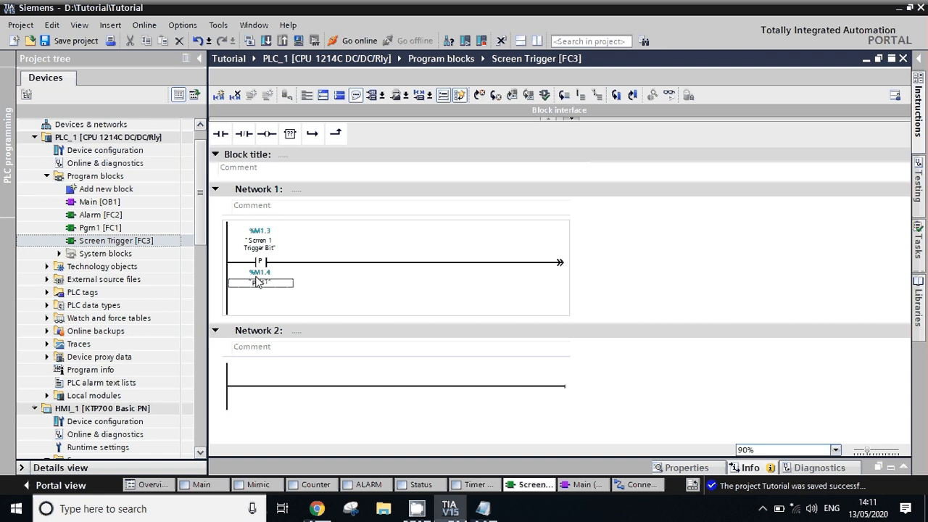
pyautogui.click(406, 261)
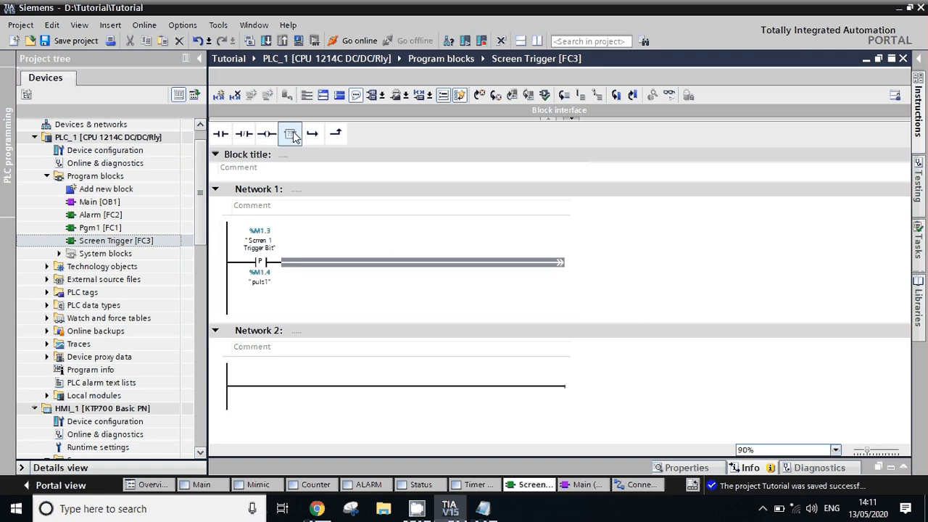
# Add a MOVE on the rung with IN 51 and OUT1 %MW100, the Job mailbox address
pyautogui.click(290, 133)
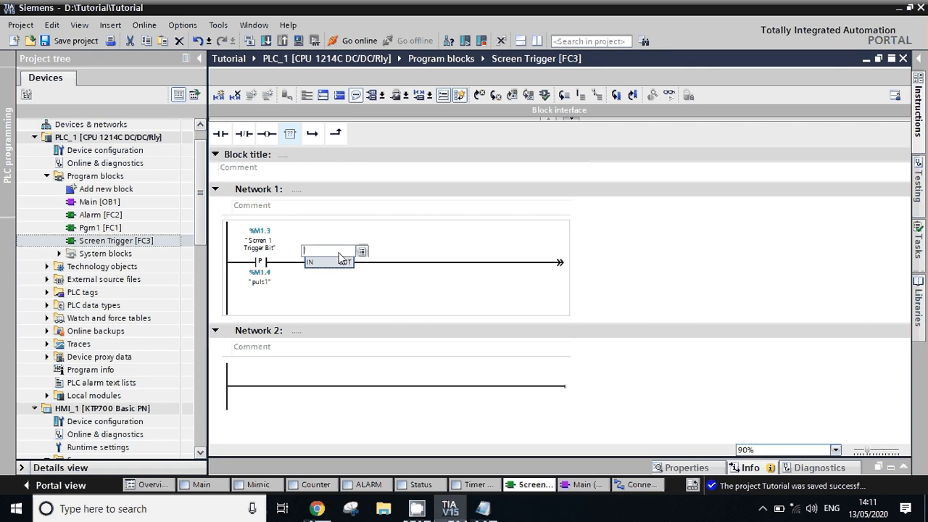
pyautogui.write('move')
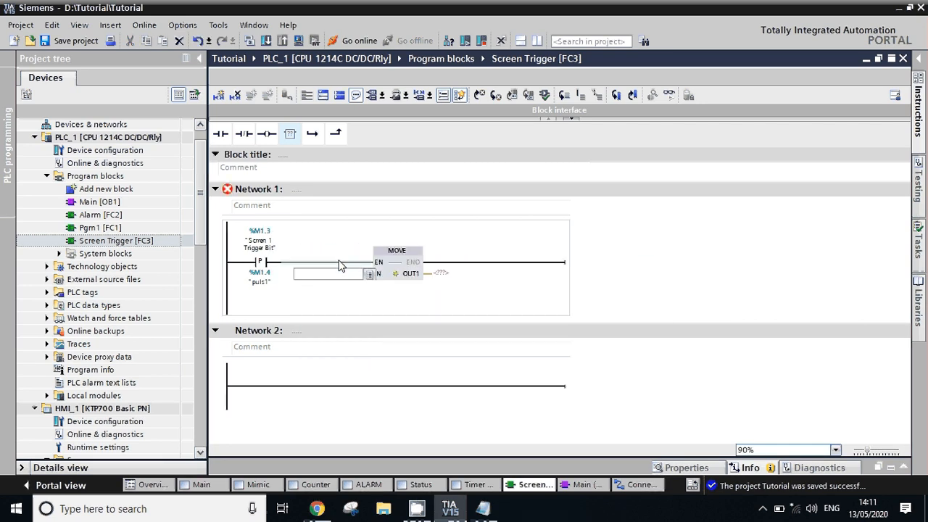
pyautogui.click(327, 273)
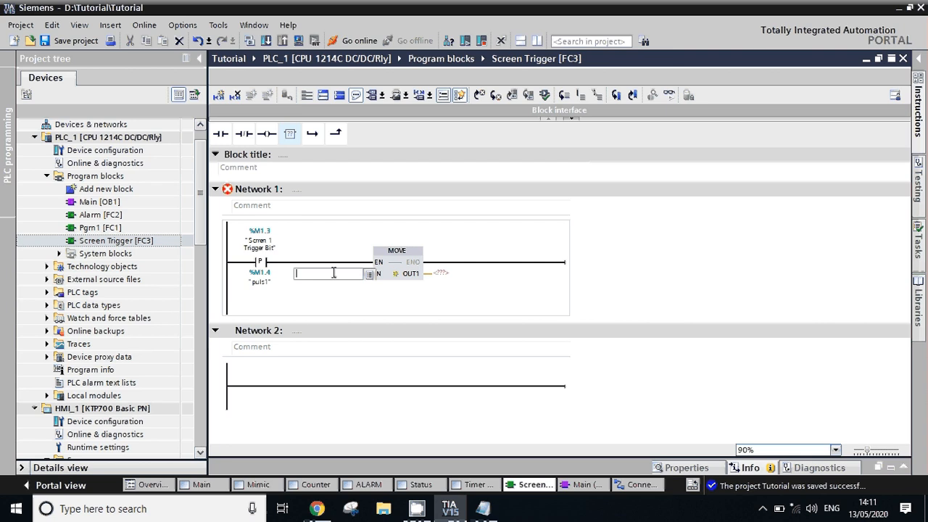
pyautogui.write('51')
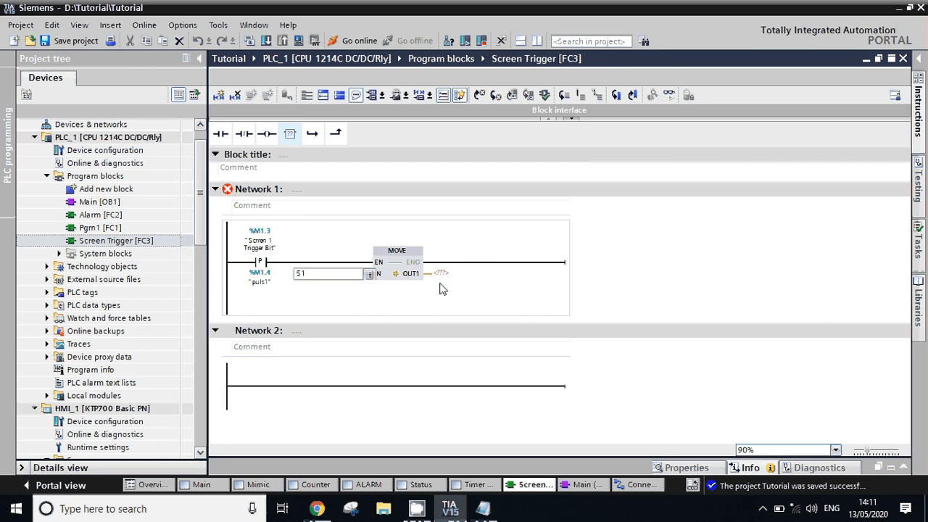
pyautogui.click(446, 272)
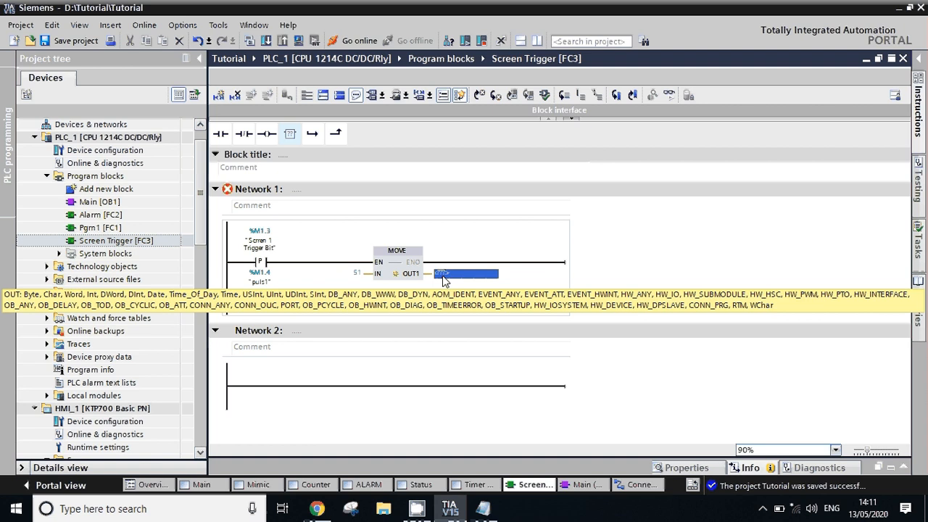
pyautogui.write('mw100')
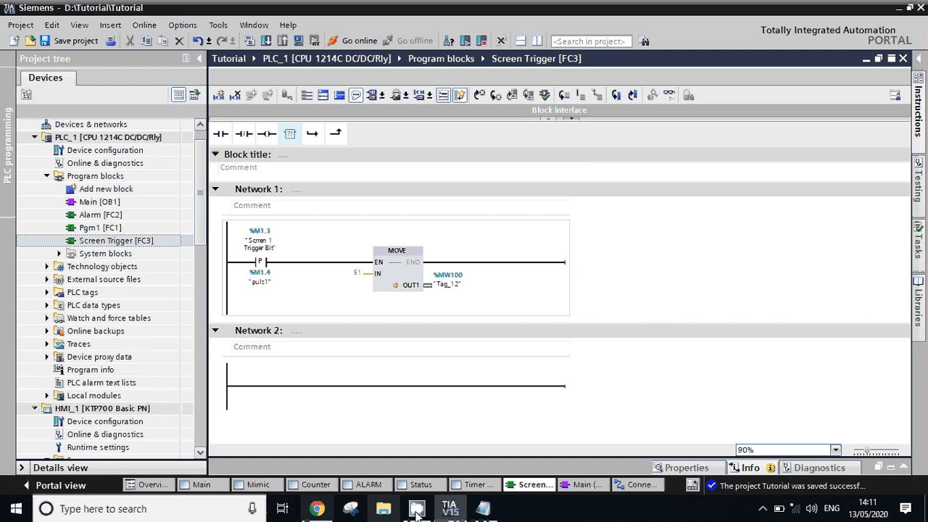
pyautogui.click(636, 484)
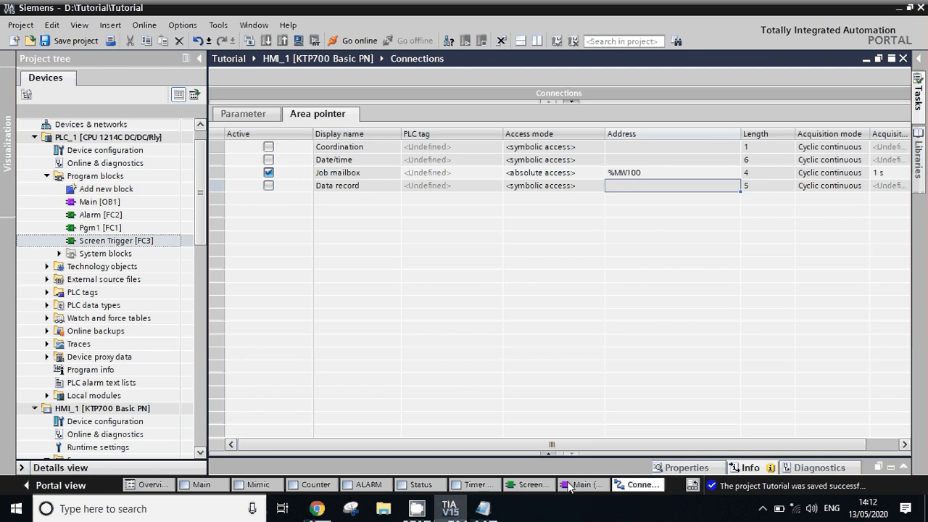
# Return from the HMI connections settings to the Screen Trigger FC3 block
pyautogui.click(533, 485)
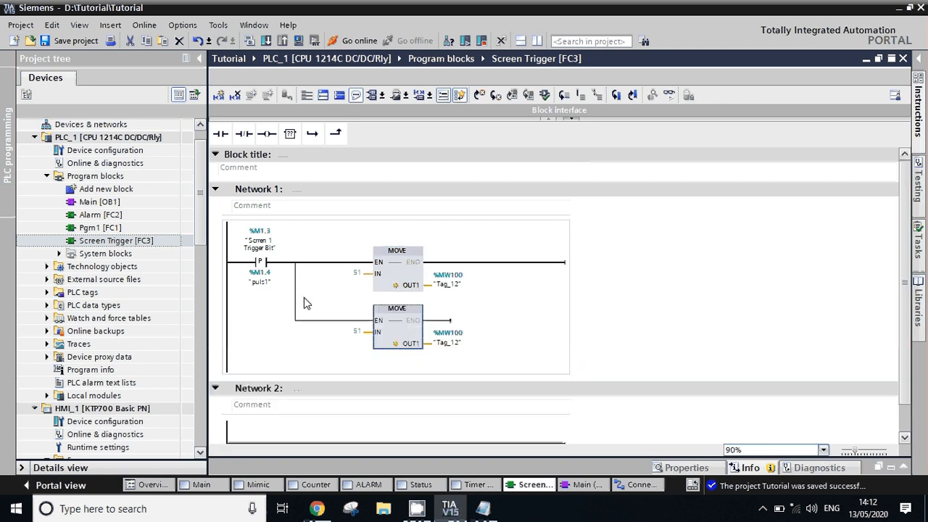
# Give the three parallel MOVE boxes outputs %MW102, %MW104 and %MW106 (IN 1, 0, 0)
pyautogui.click(327, 332)
pyautogui.write('1')
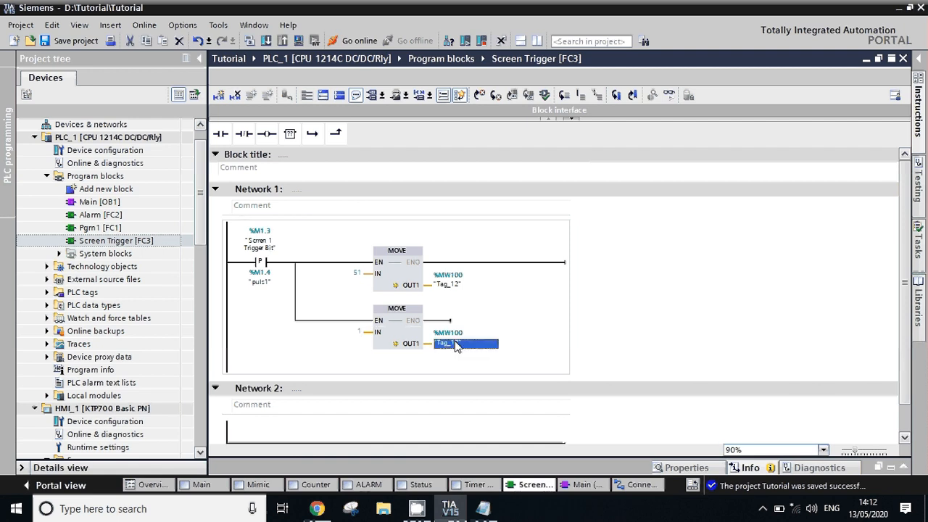
pyautogui.moveTo(464, 342)
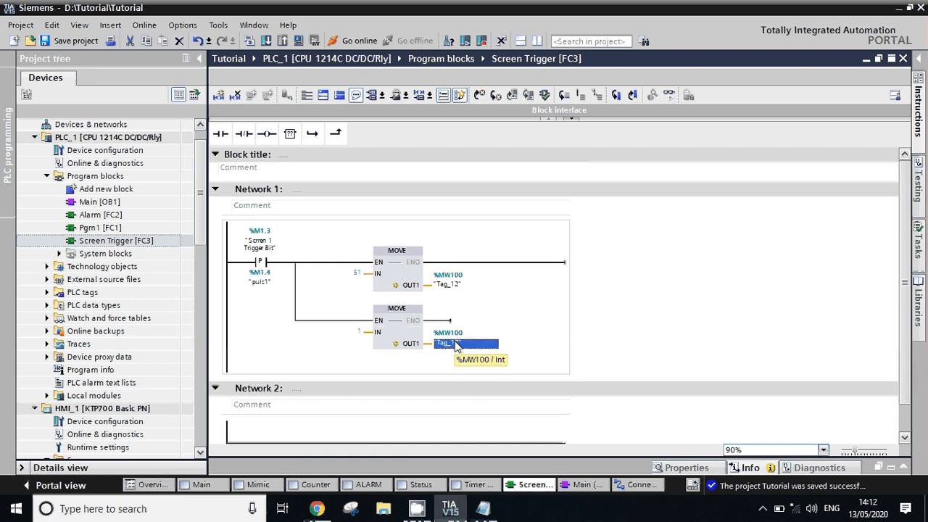
pyautogui.write('mw100')
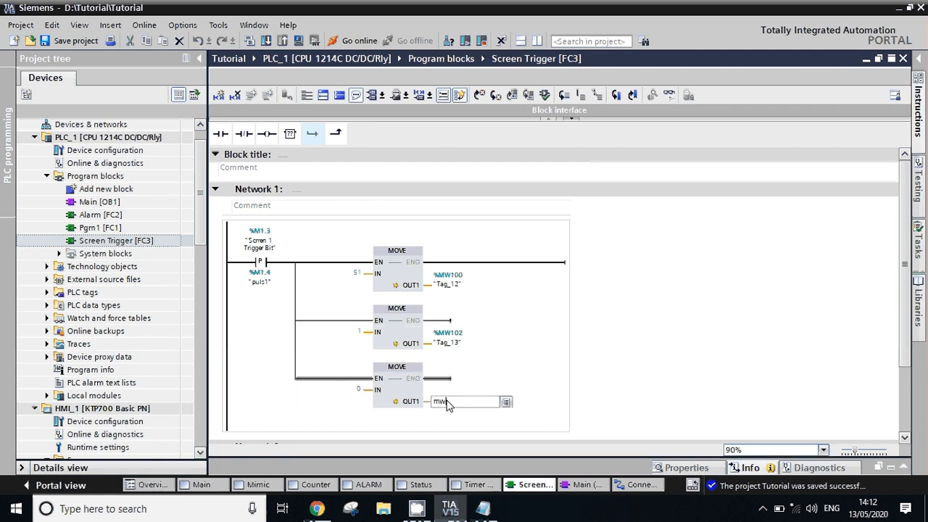
pyautogui.write('%MW104')
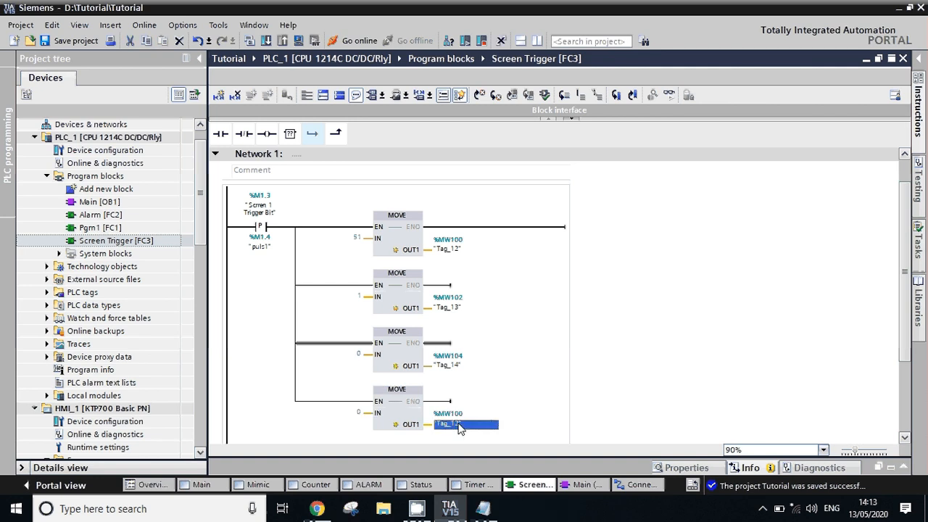
pyautogui.write('mw')
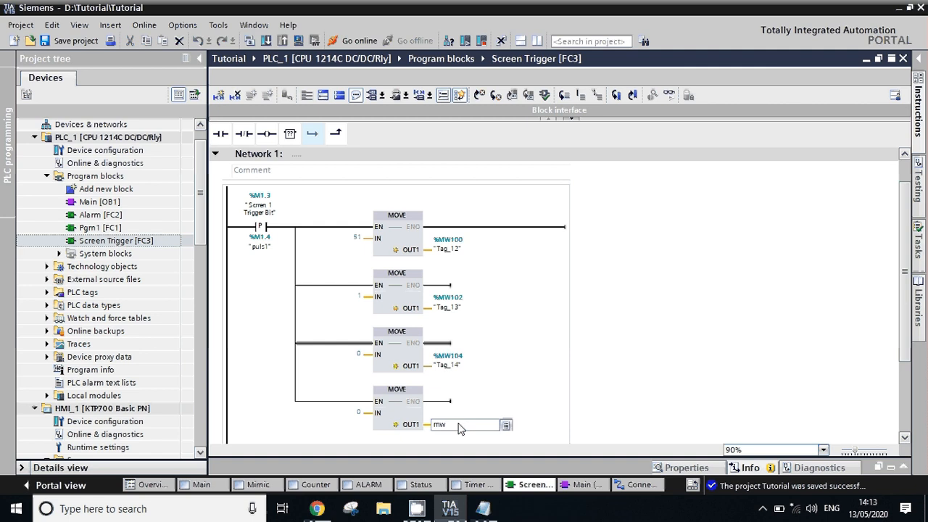
pyautogui.write('%MW106')
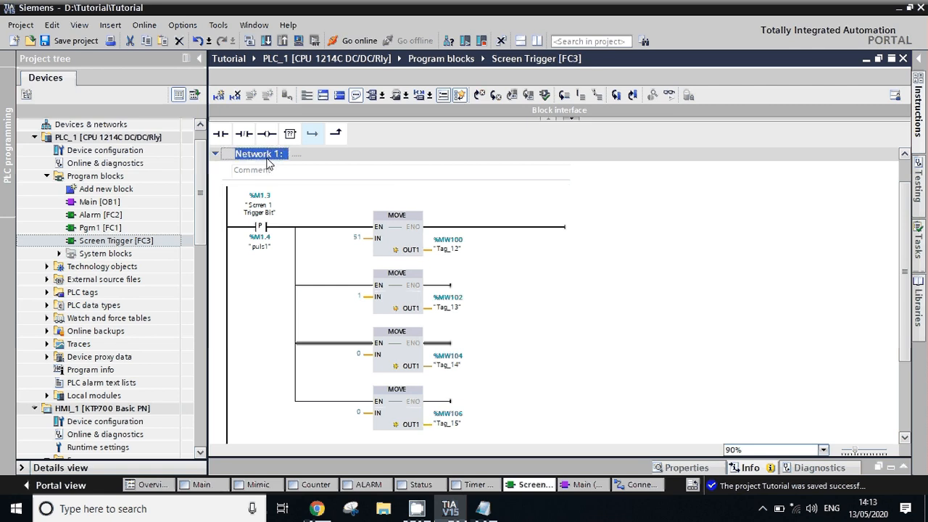
# In the copied network 2, change the second MOVE's IN value to 2
pyautogui.scroll(-3)
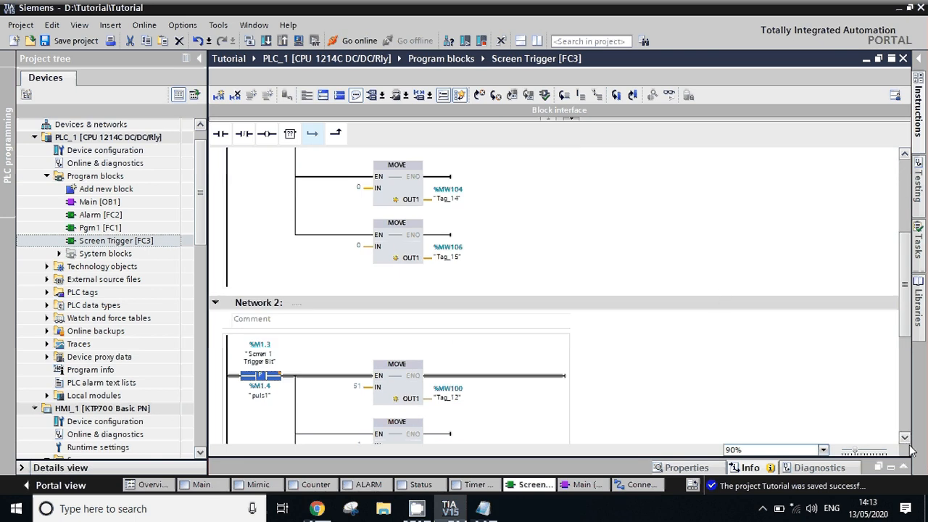
pyautogui.scroll(-3)
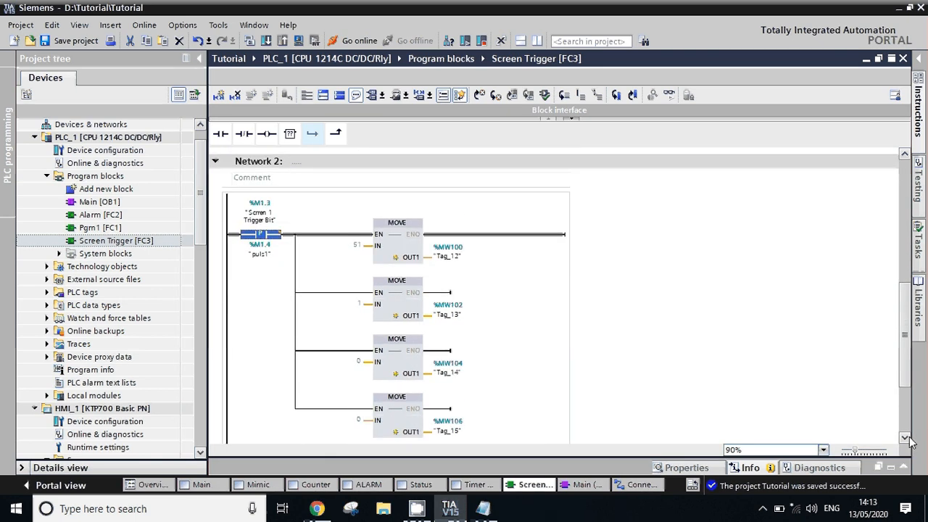
pyautogui.scroll(-3)
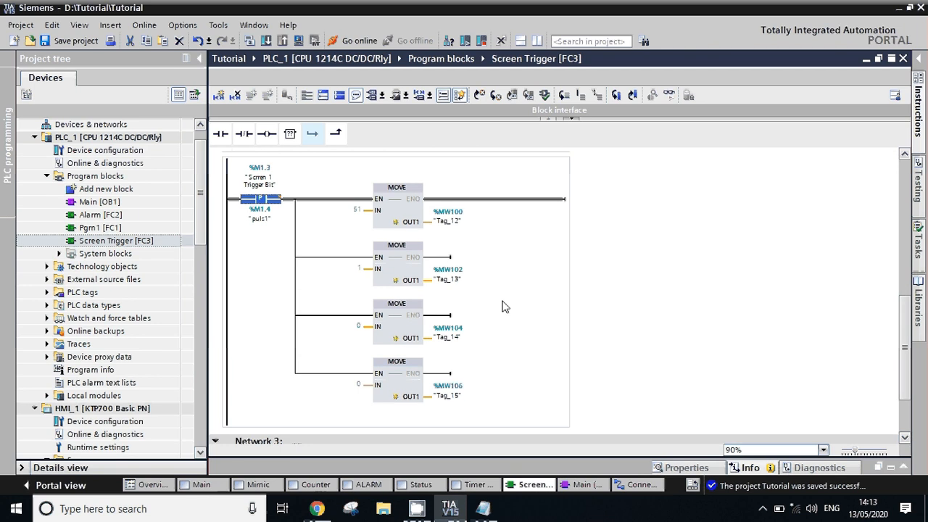
pyautogui.click(326, 268)
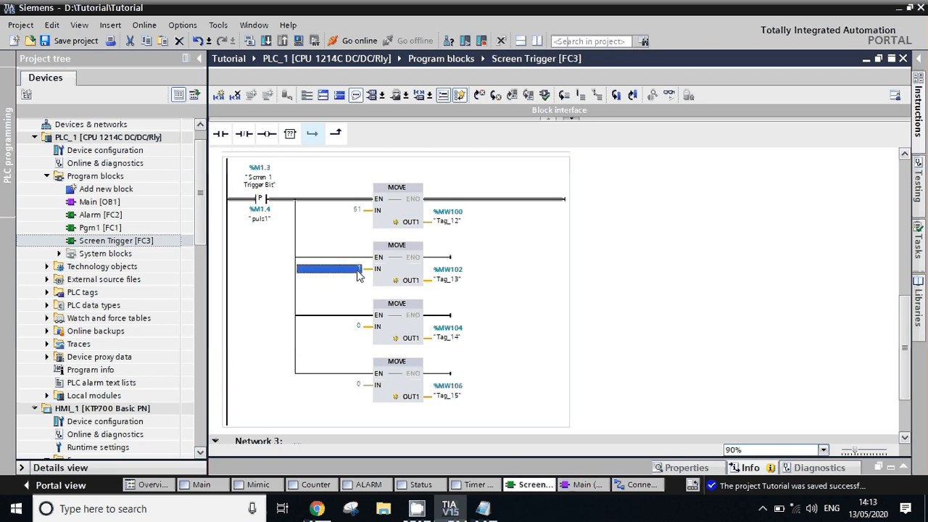
pyautogui.write('1')
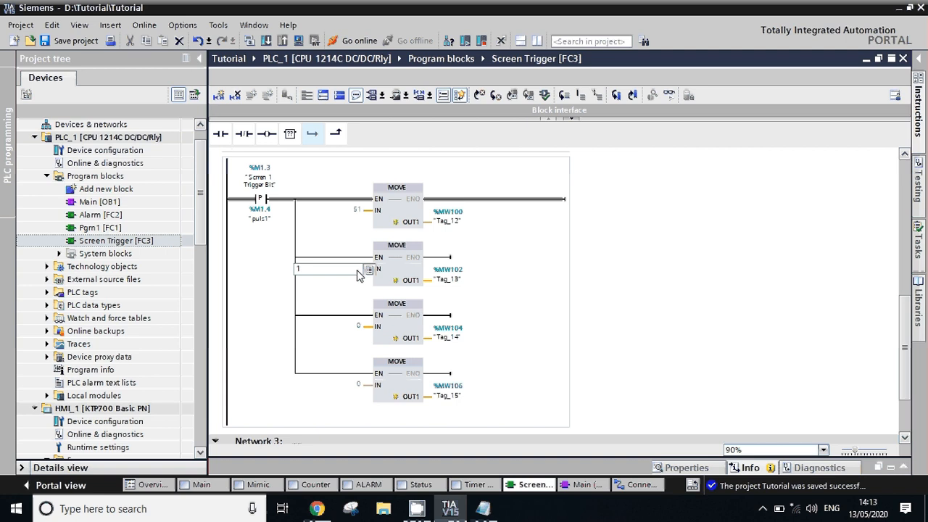
pyautogui.write('2')
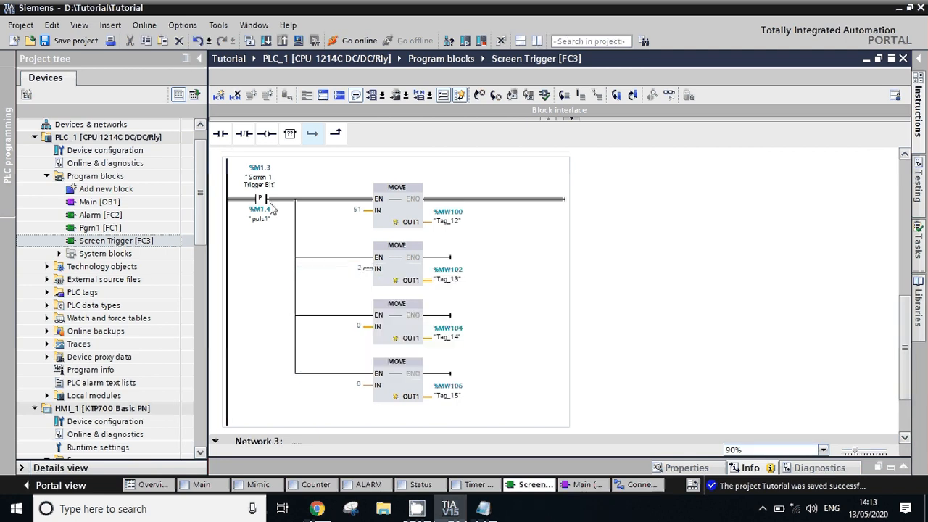
# Retag the contact to Screen 2 Trigger Bit with a new pulse edge bit
pyautogui.click(260, 180)
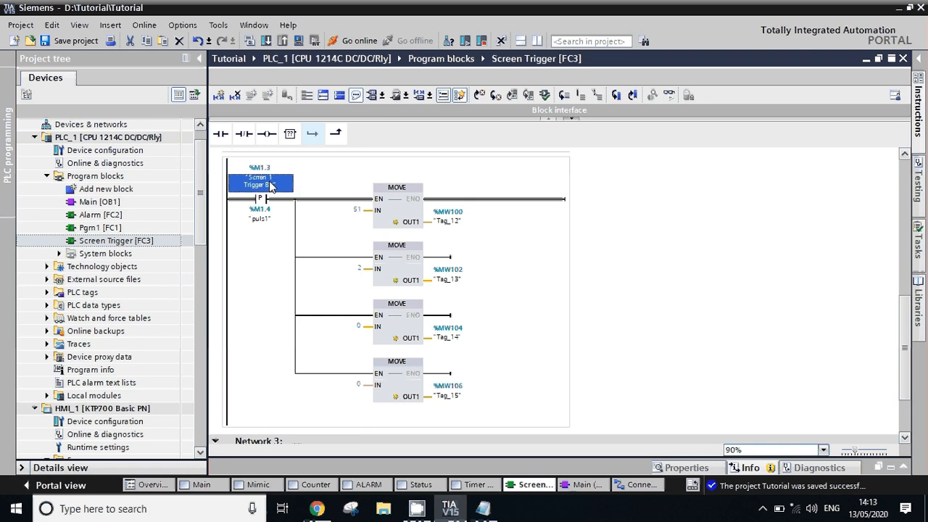
pyautogui.click(260, 181)
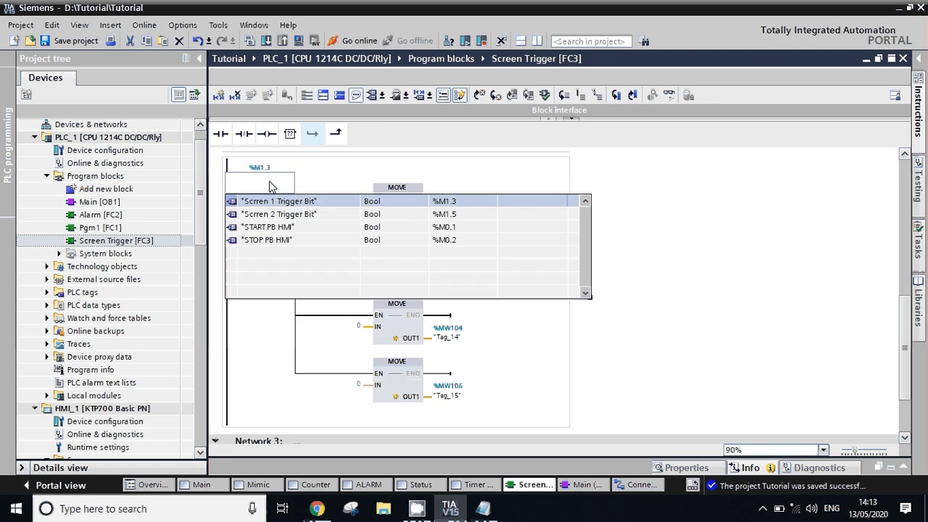
pyautogui.write('scee')
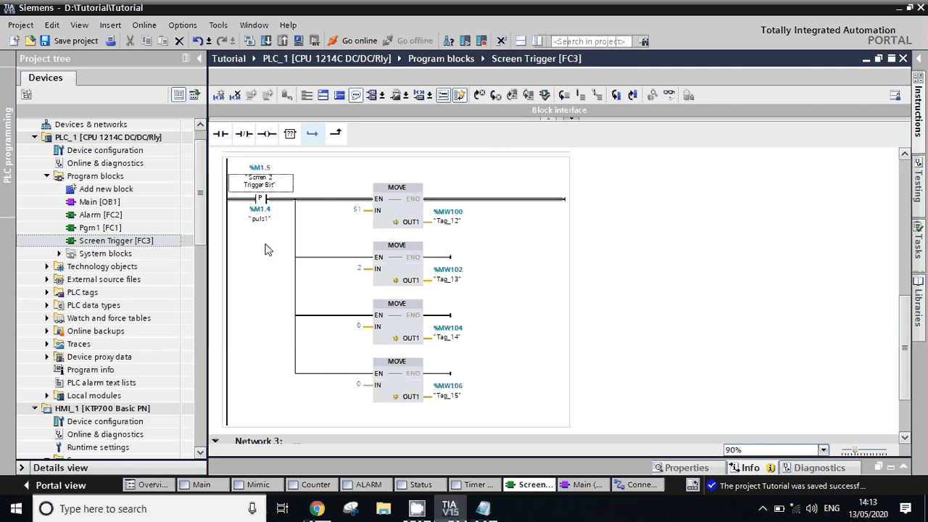
pyautogui.write('pul')
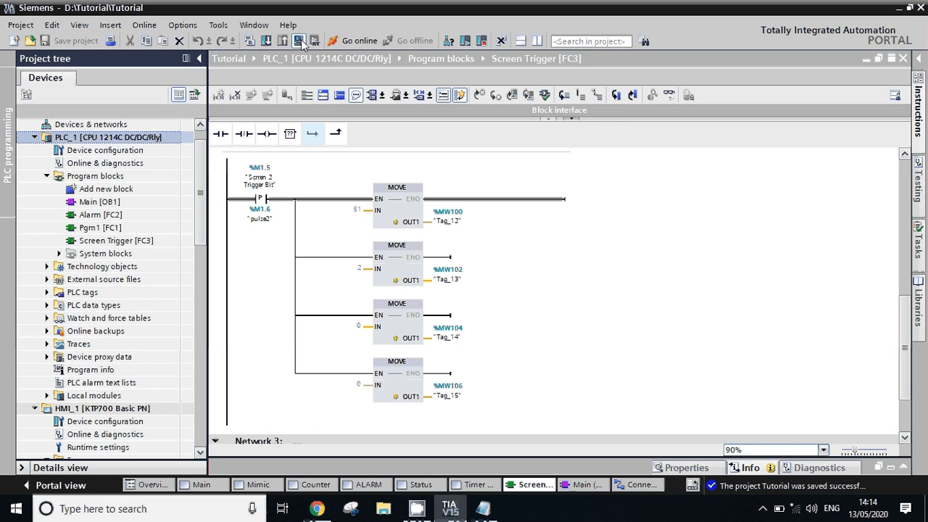
# Finish the download to the simulated PLC_1 and go online with it
pyautogui.click(300, 40)
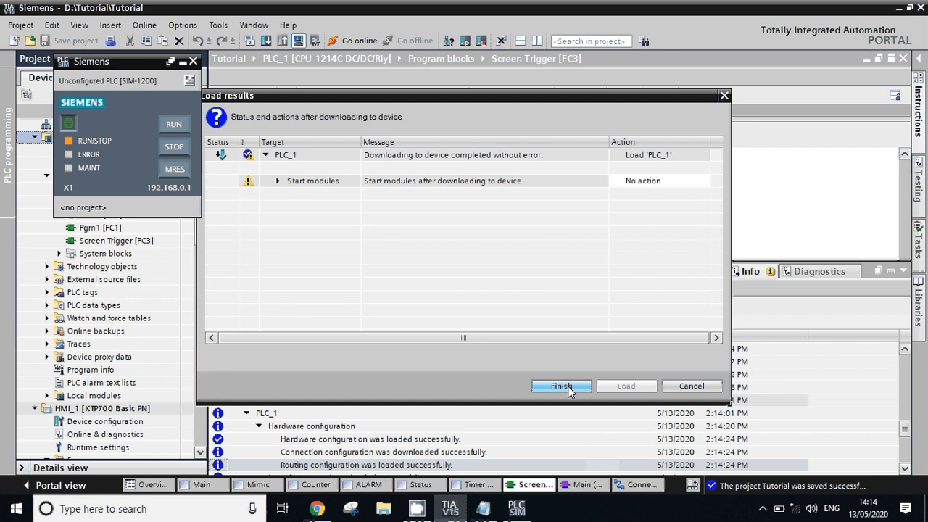
pyautogui.click(559, 386)
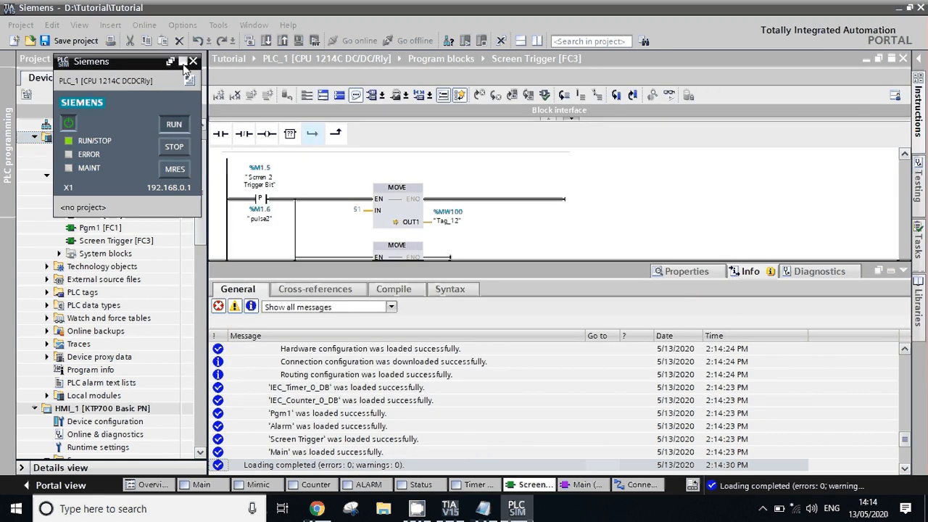
pyautogui.click(192, 61)
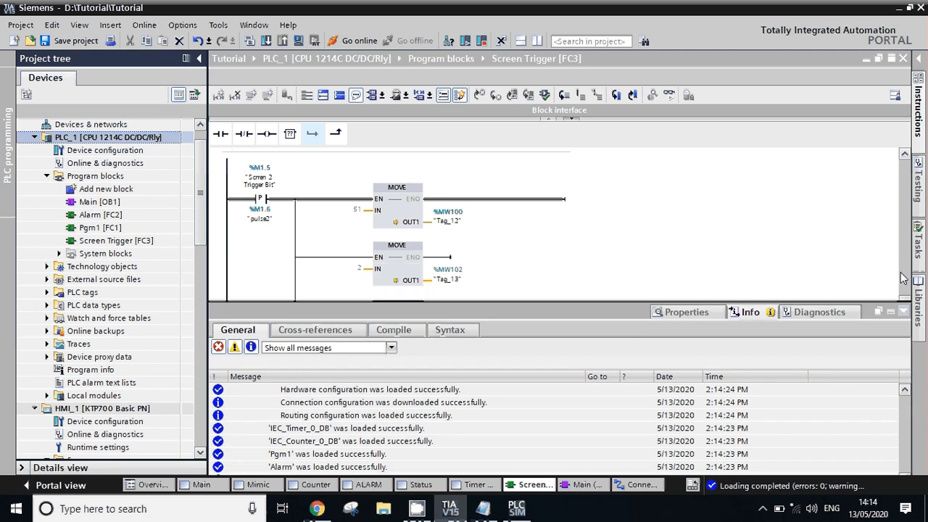
pyautogui.click(357, 41)
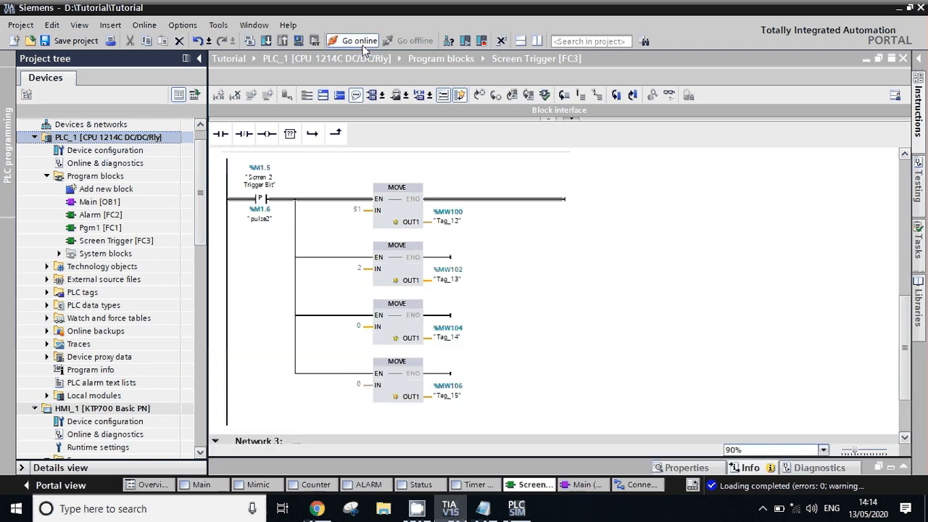
pyautogui.click(352, 41)
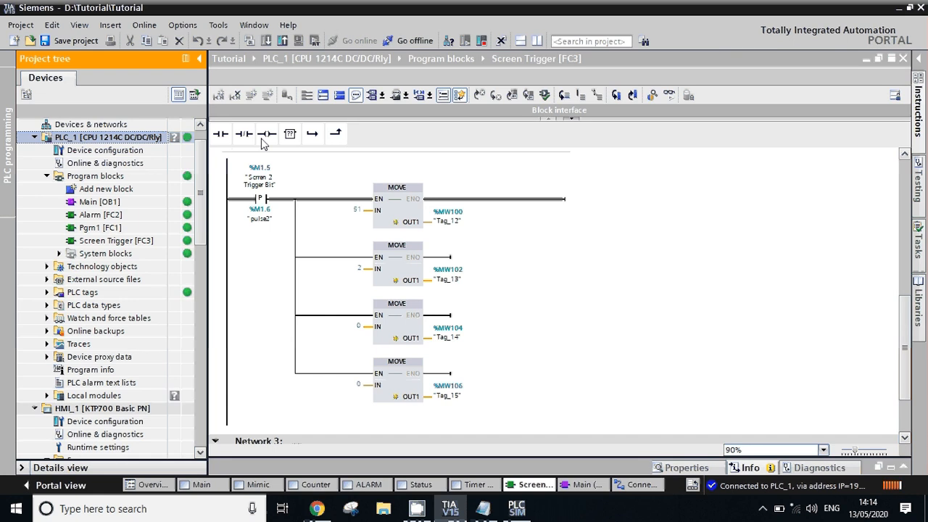
pyautogui.scroll(-3)
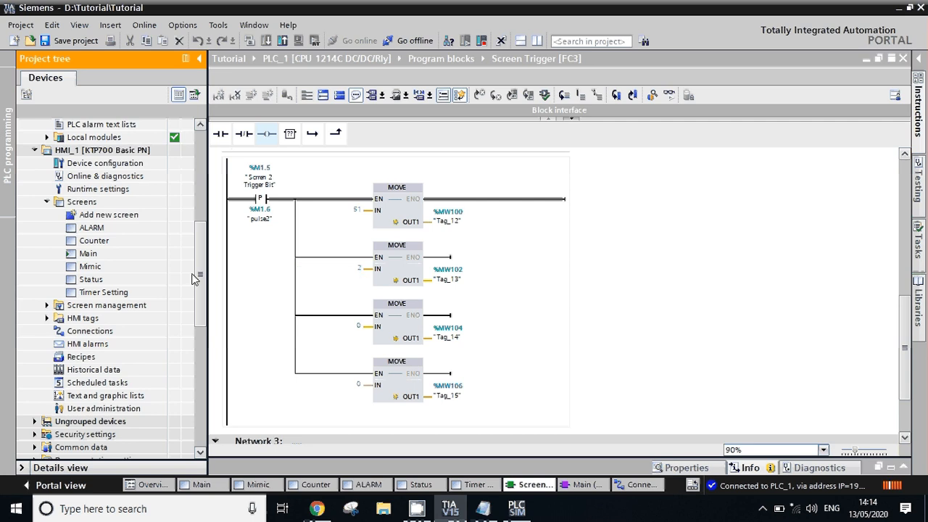
# Open the HMI's Main screen, then the ALARM screen, confirming ALARM is screen number 3
pyautogui.click(87, 252)
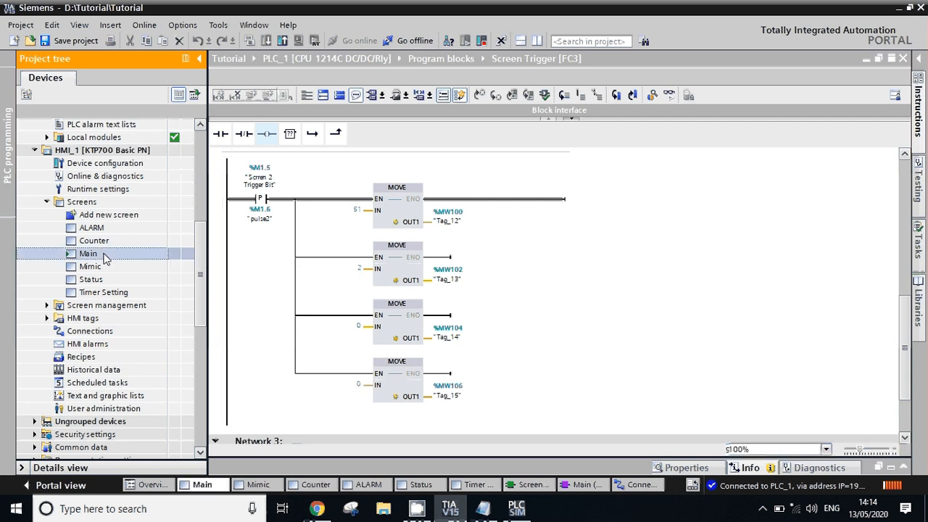
pyautogui.doubleClick(87, 253)
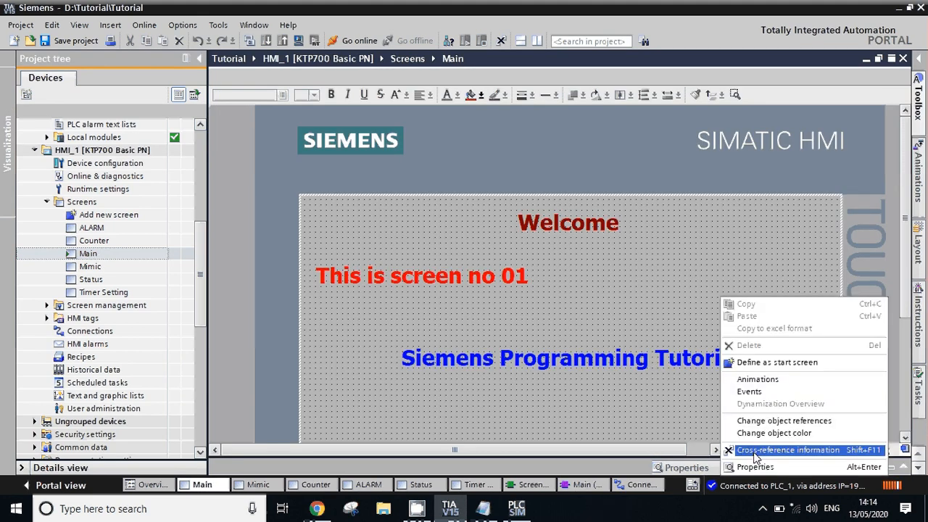
pyautogui.click(753, 466)
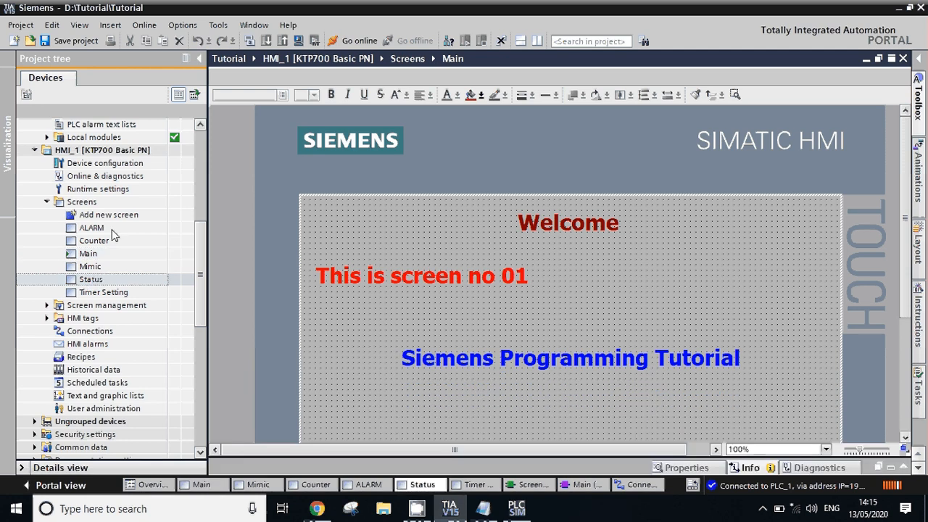
pyautogui.doubleClick(90, 278)
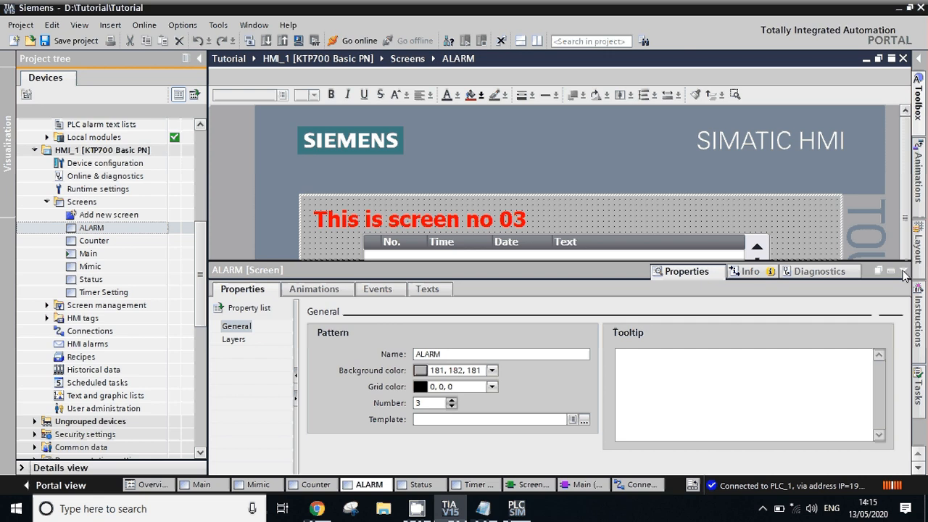
pyautogui.click(905, 271)
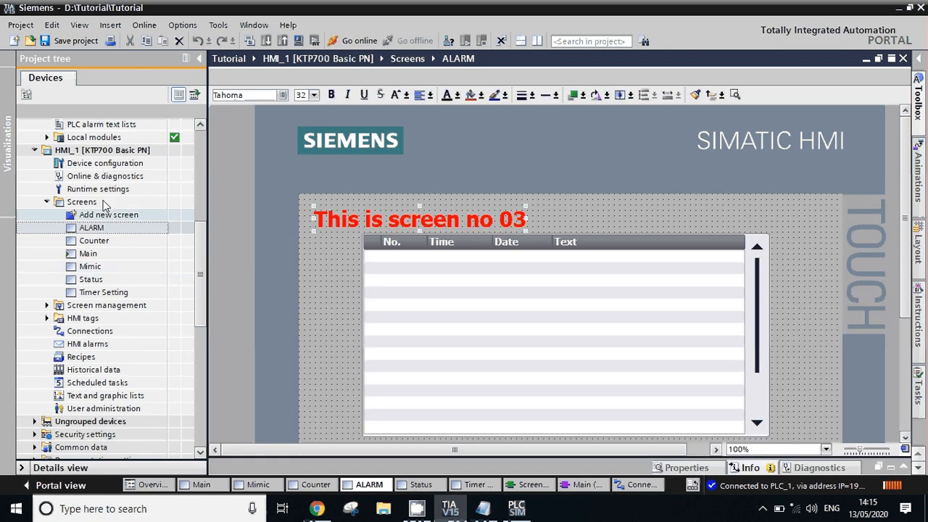
pyautogui.click(101, 150)
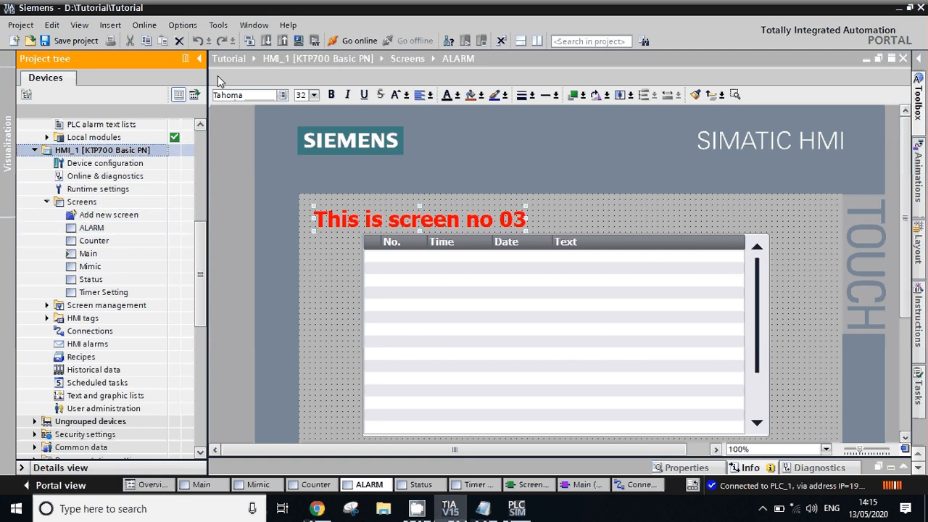
# Reopen Screen Trigger FC3 from PLC_1's Program blocks beside the HMI runtime simulation
pyautogui.click(299, 41)
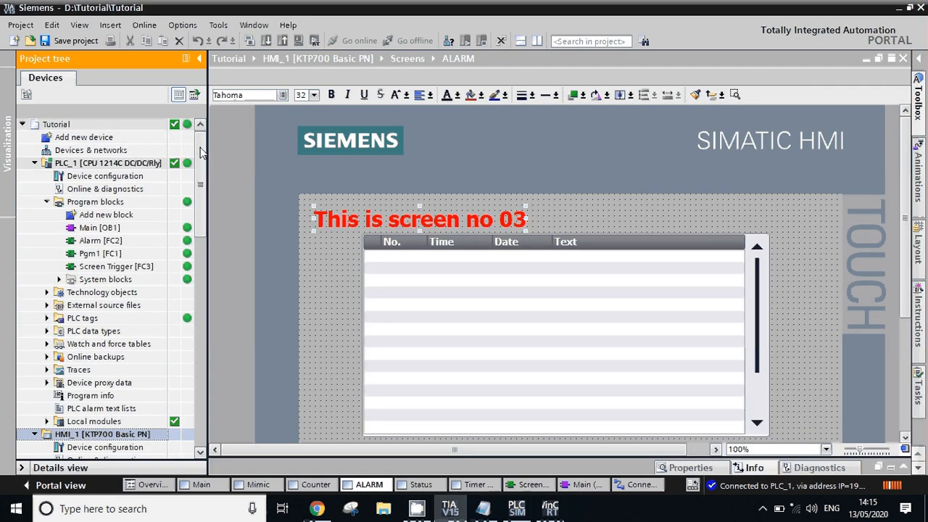
pyautogui.click(116, 267)
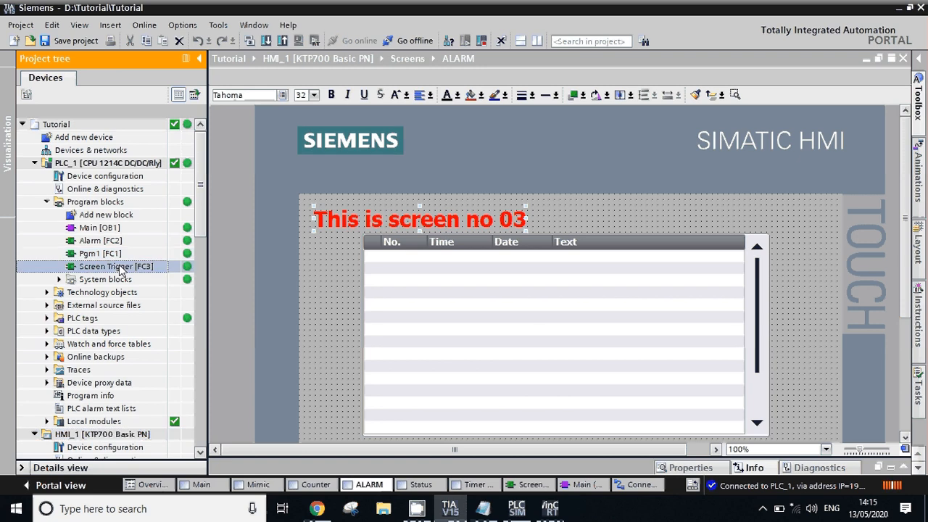
pyautogui.doubleClick(116, 266)
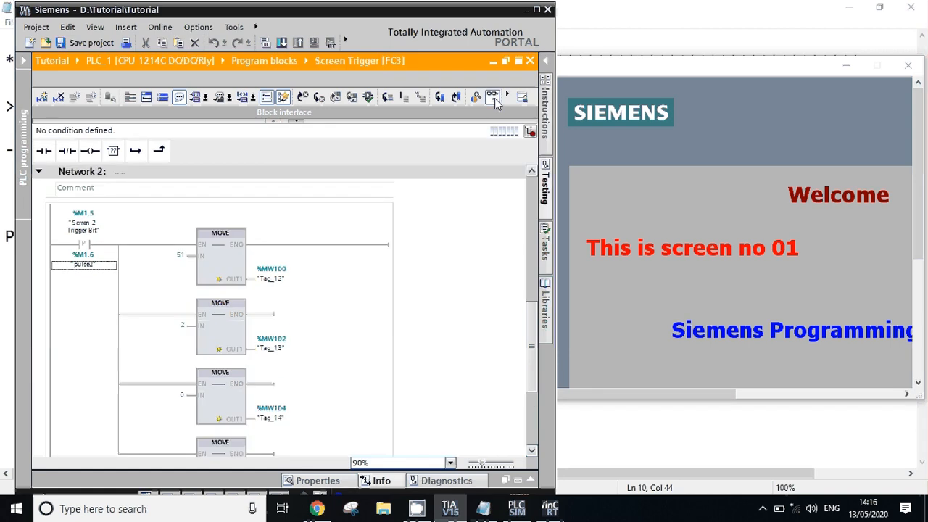
# With monitoring on, modify the Screen 2 Trigger Bit %M1.5 in Network 2 to 1
pyautogui.click(493, 96)
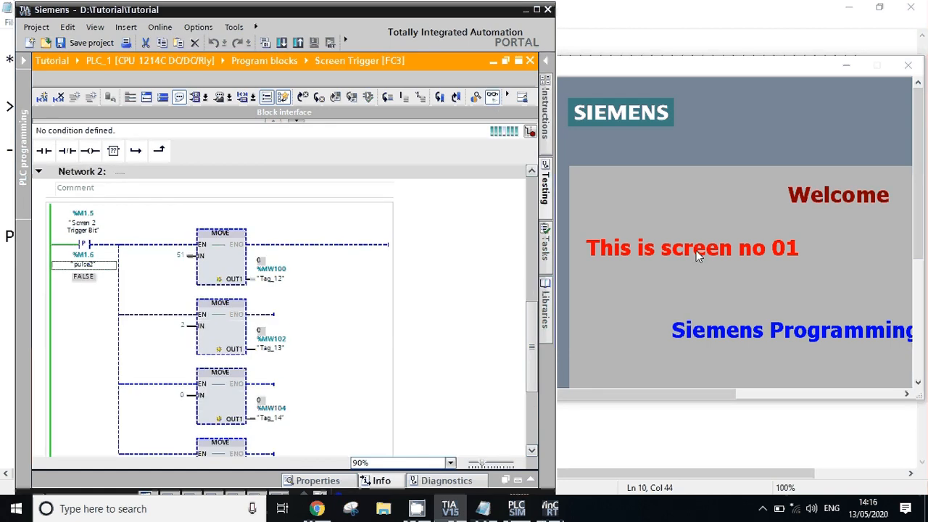
pyautogui.moveTo(656, 287)
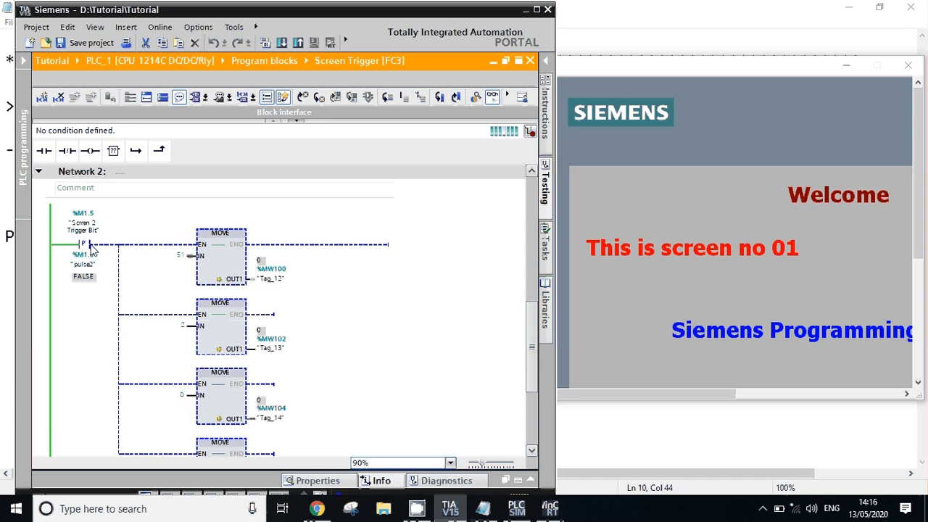
pyautogui.click(81, 244)
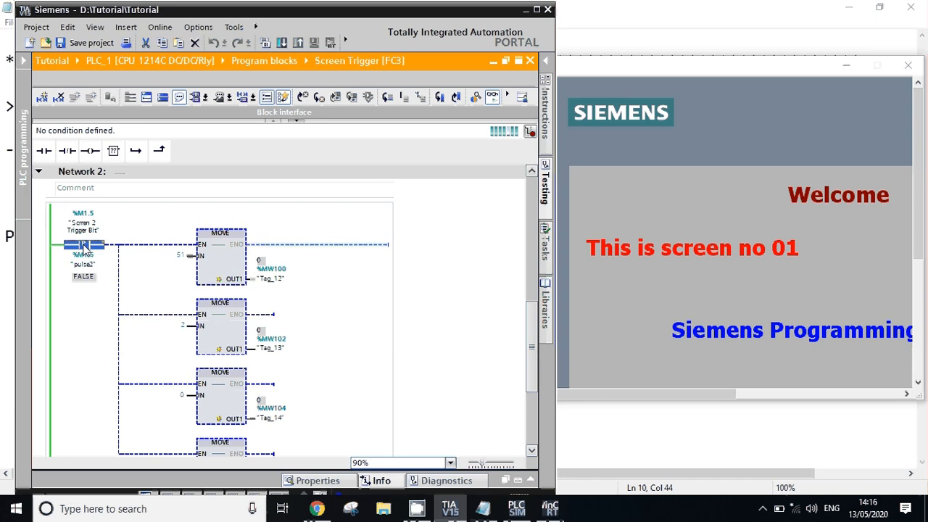
pyautogui.rightClick(83, 245)
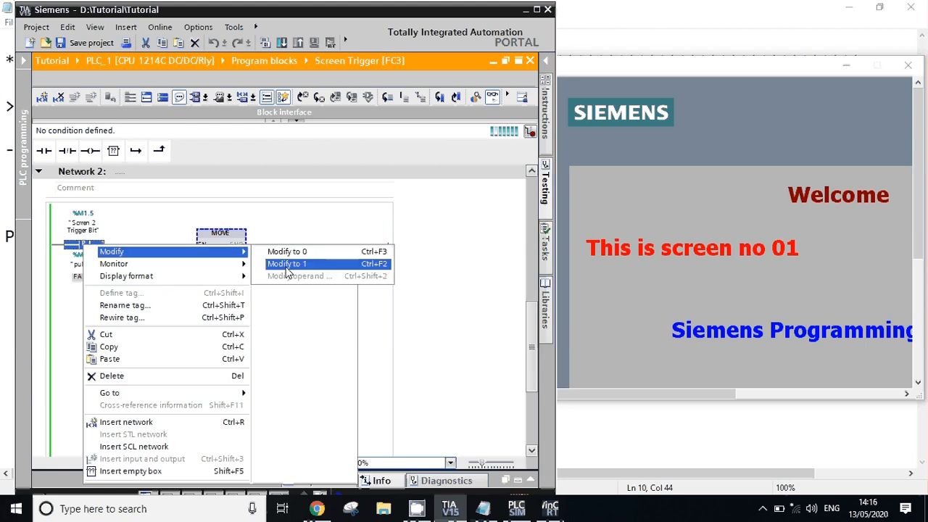
pyautogui.click(287, 264)
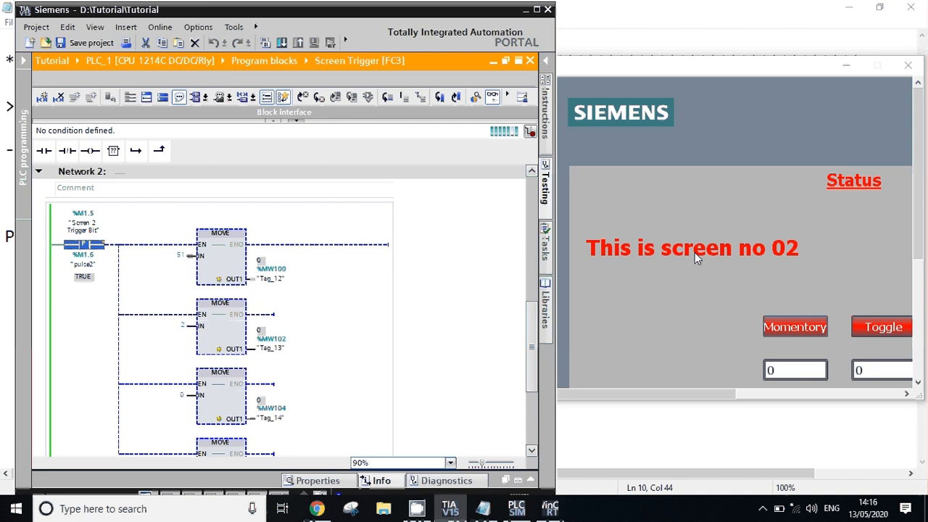
pyautogui.moveTo(721, 276)
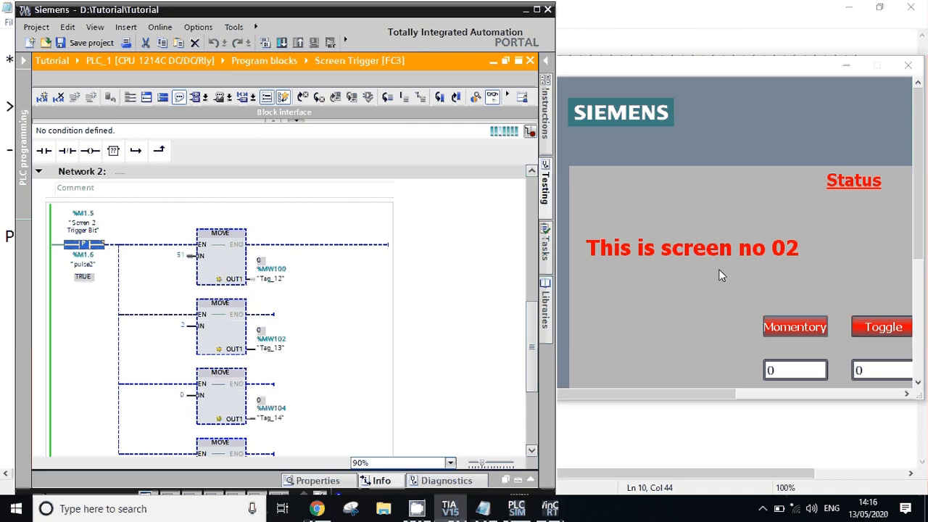
pyautogui.moveTo(565, 341)
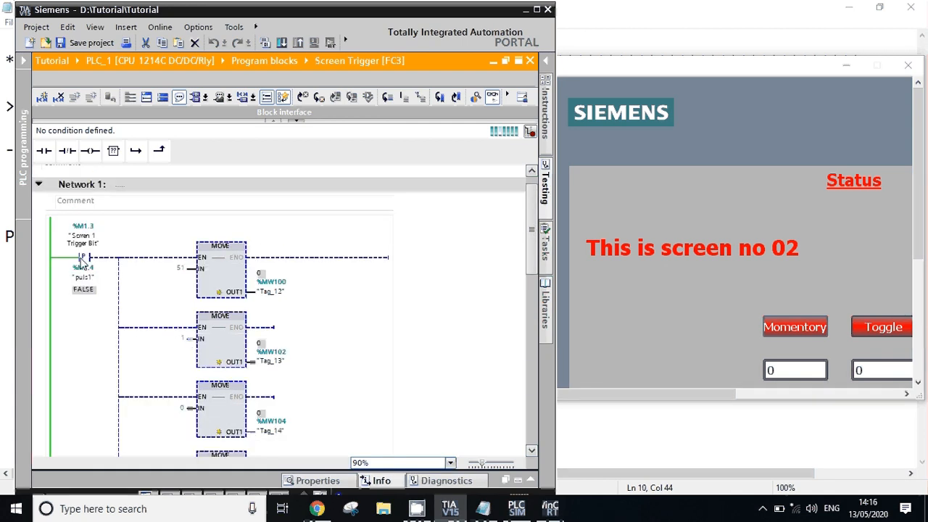
# Modify the Screen 1 Trigger Bit %M1.3 in Network 1 to 1, then return to %M1.5 in Network 2
pyautogui.rightClick(81, 258)
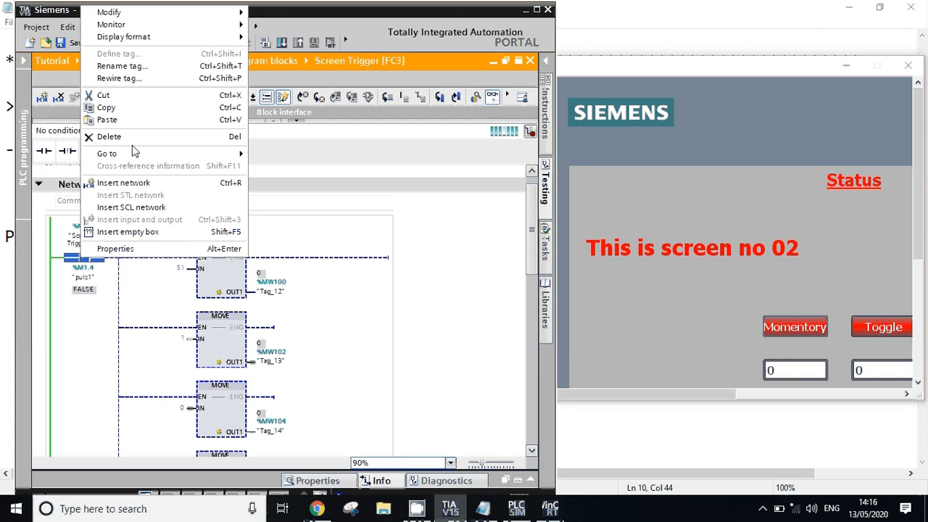
pyautogui.moveTo(108, 12)
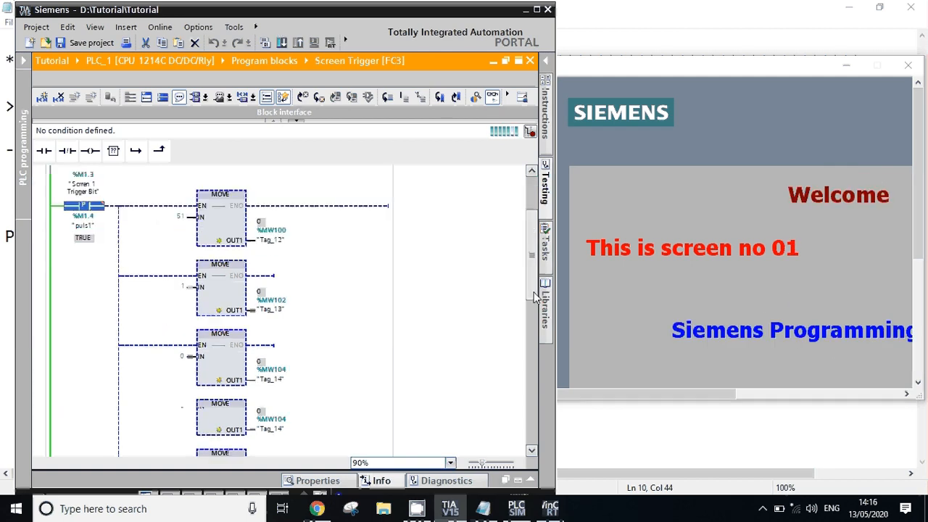
pyautogui.scroll(-3)
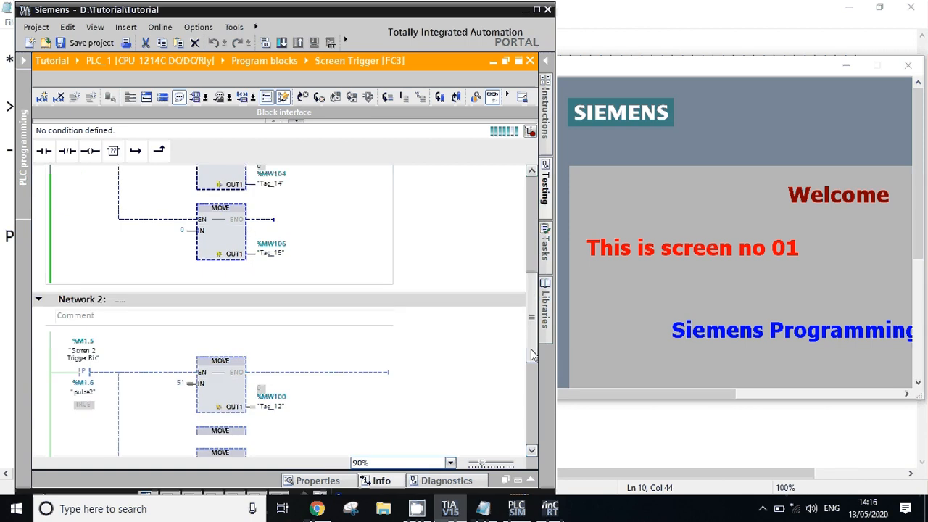
pyautogui.scroll(-3)
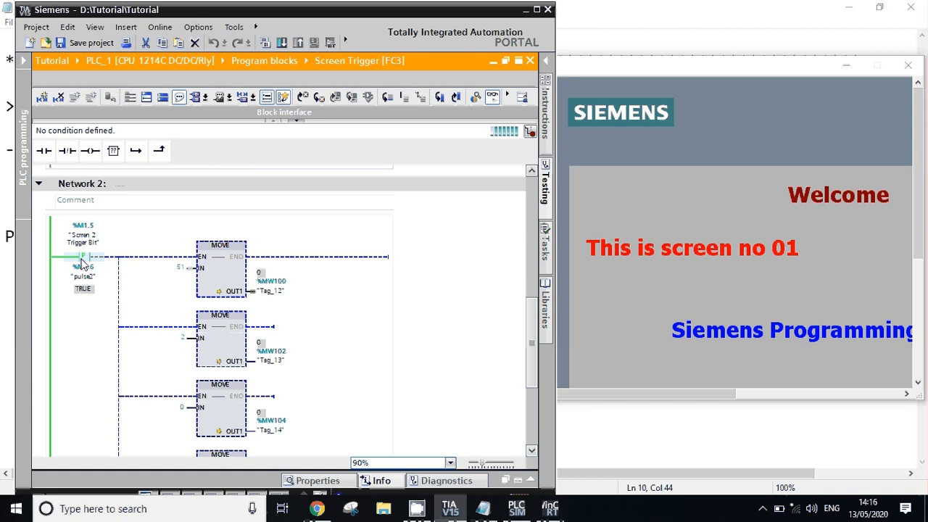
pyautogui.rightClick(81, 258)
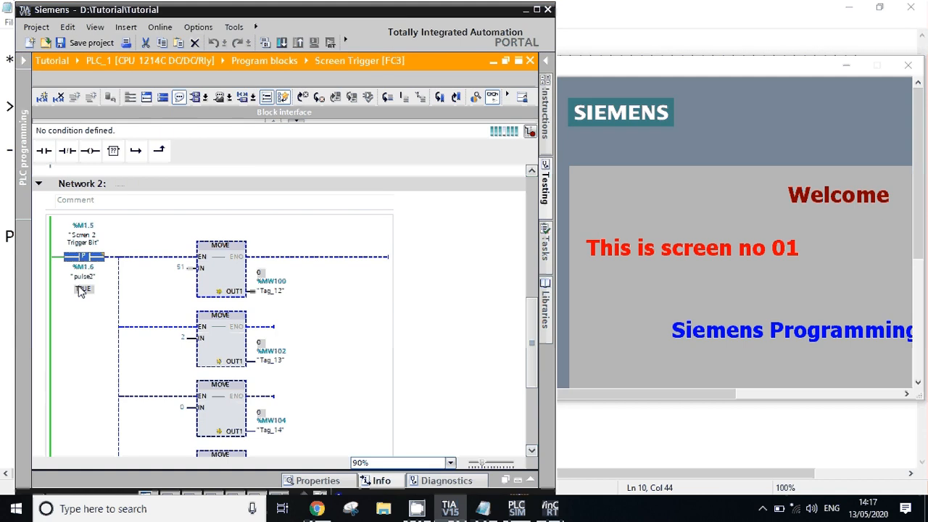
pyautogui.rightClick(83, 288)
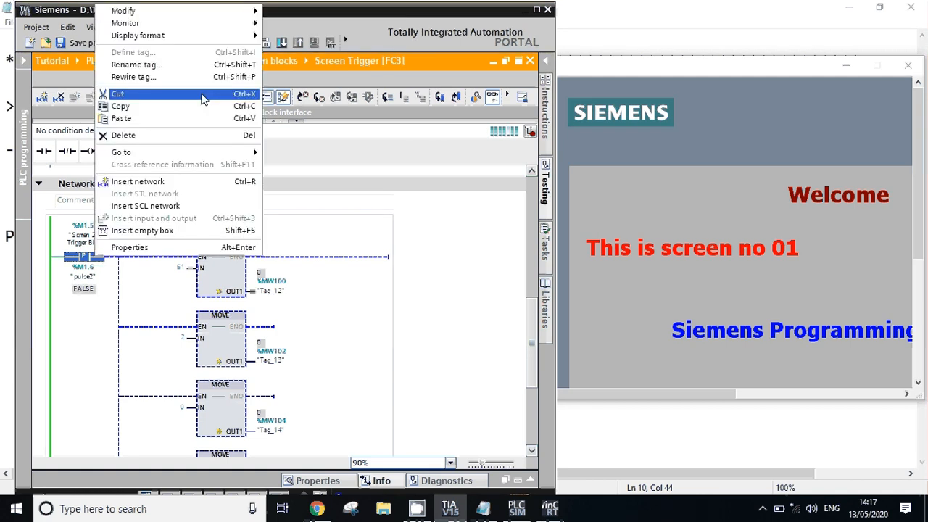